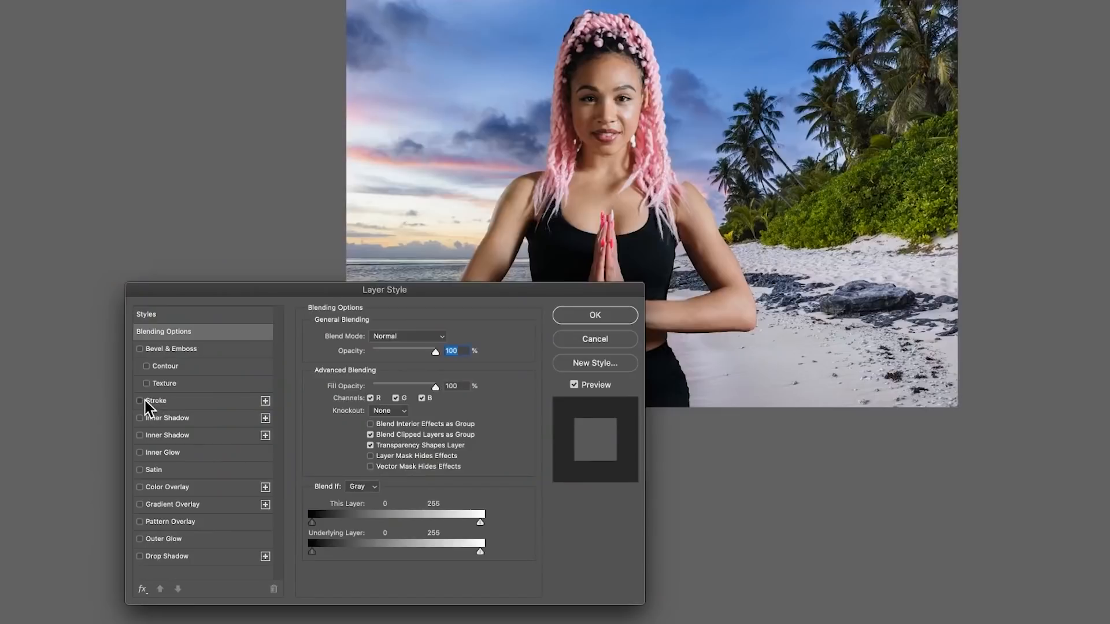
# Step: Open the original photo of the woman with pink braids, showing only its Background layer
pyautogui.click(139, 401)
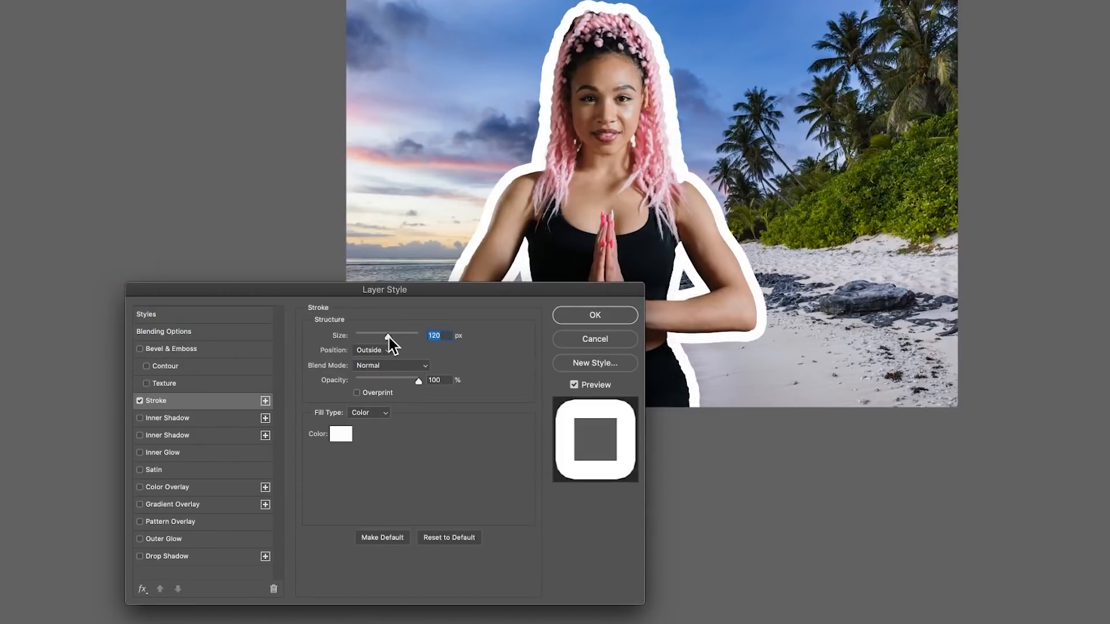
pyautogui.click(594, 315)
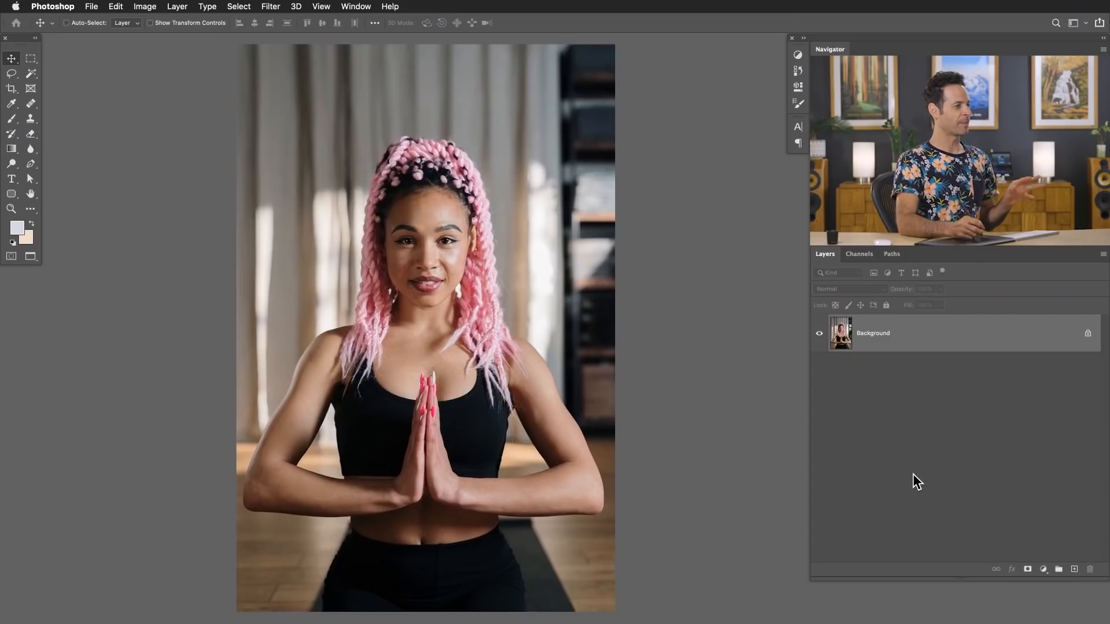
# Step: Select the woman with Select > Subject and add a layer mask to hide the backdrop
pyautogui.click(239, 7)
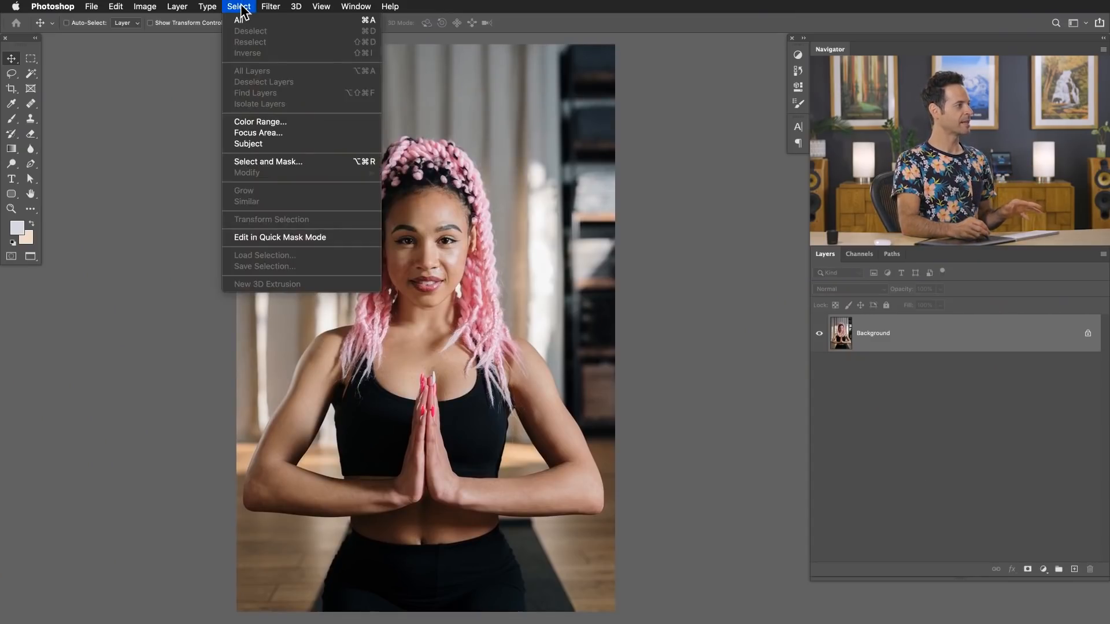
pyautogui.moveTo(248, 144)
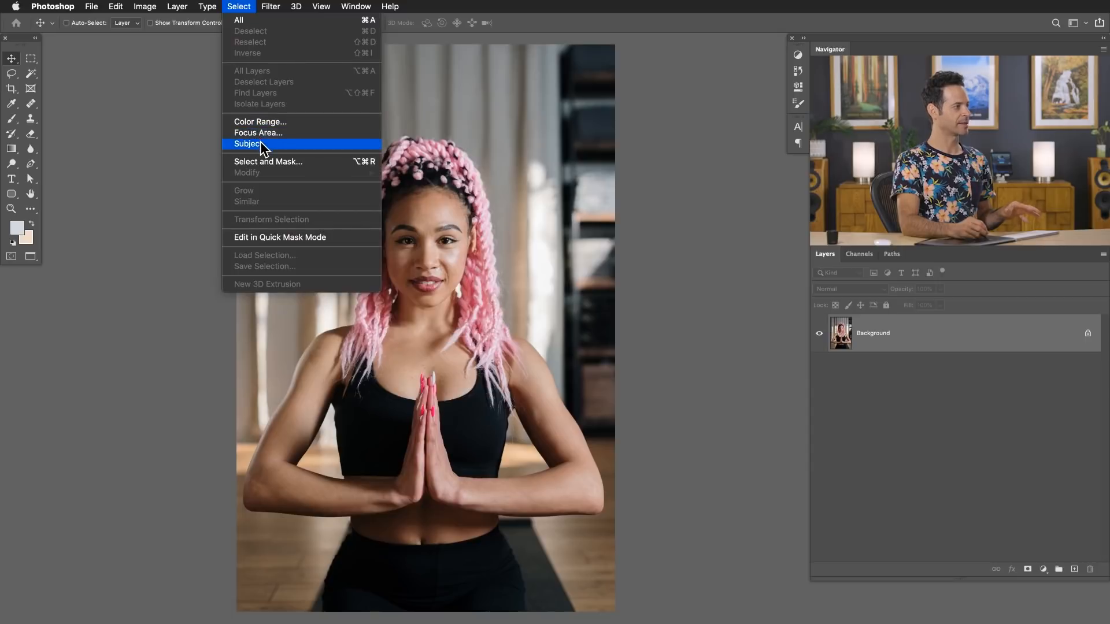
pyautogui.click(246, 144)
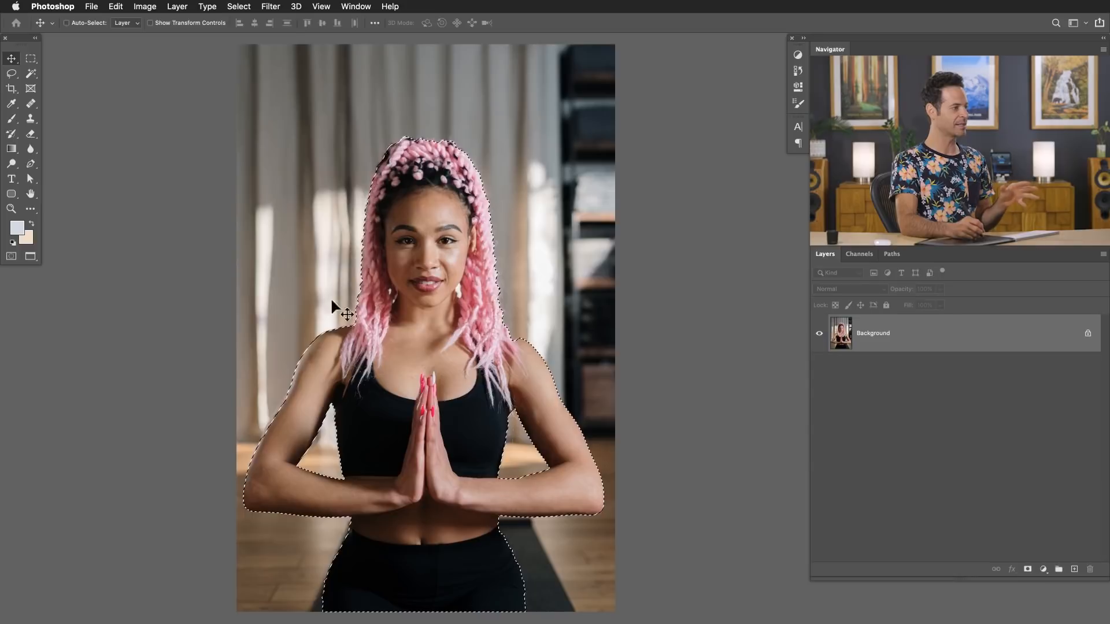
pyautogui.moveTo(491, 325)
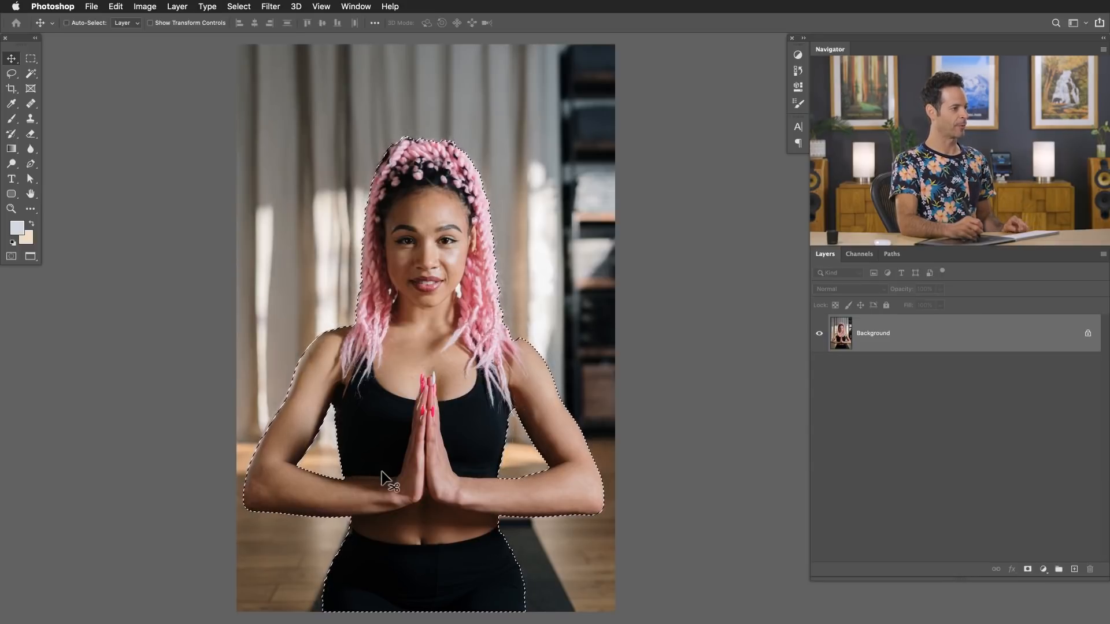
pyautogui.moveTo(931, 558)
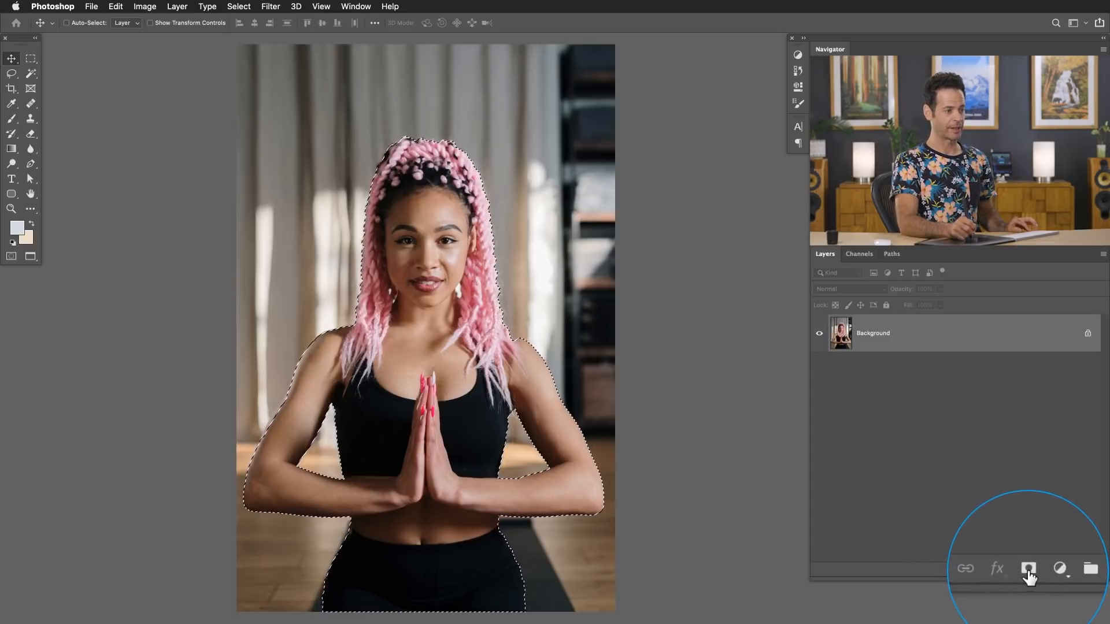
pyautogui.click(1028, 568)
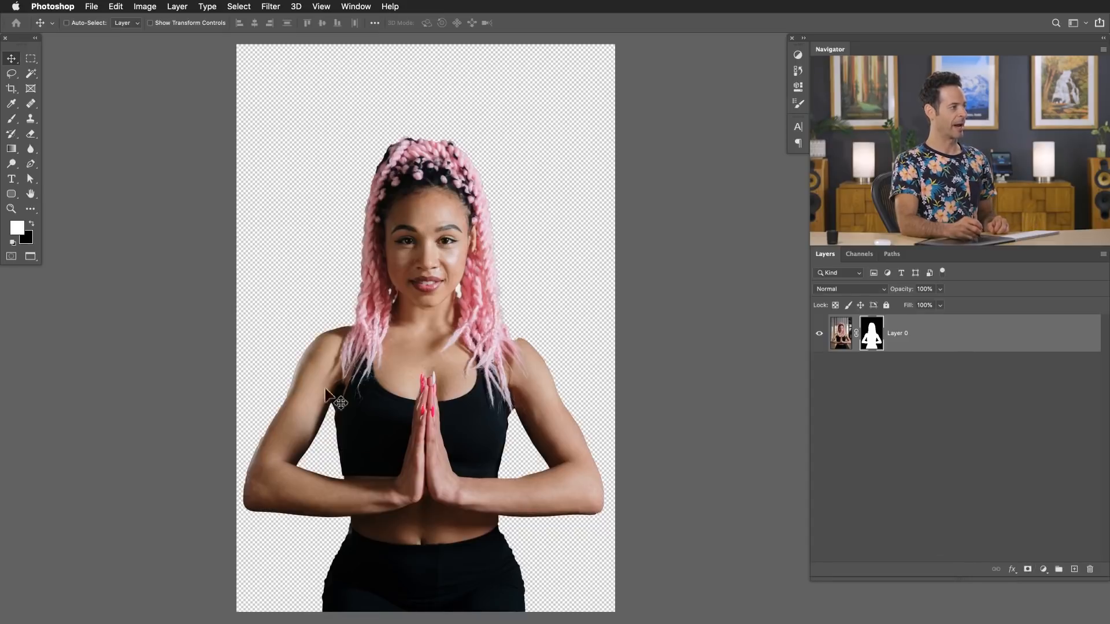
pyautogui.moveTo(388, 432)
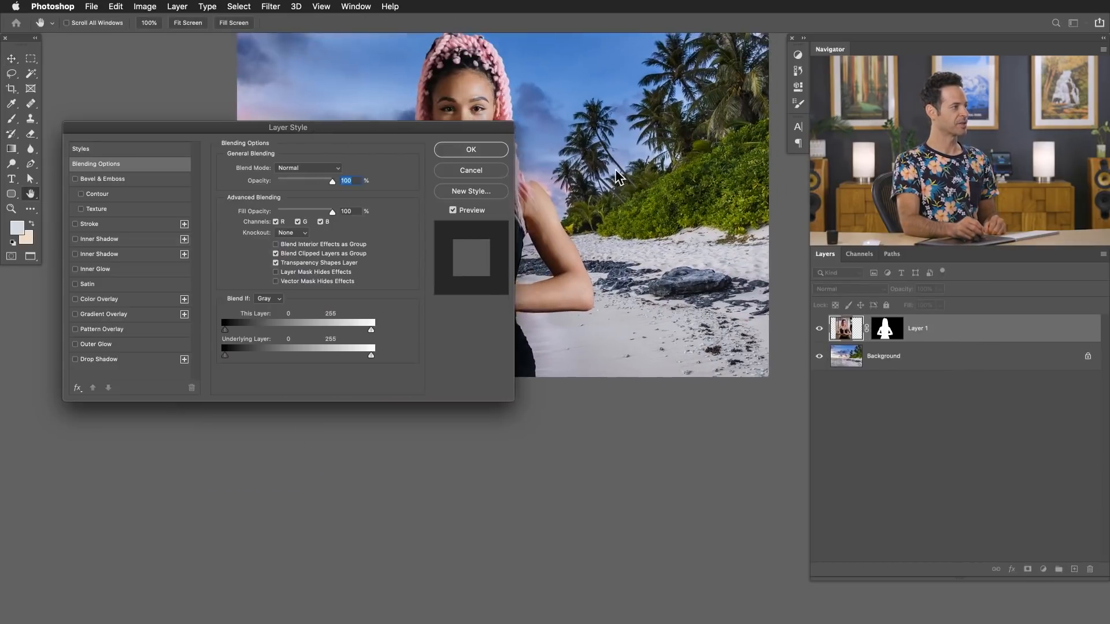
# Step: Apply a white Outside stroke of about 73 px to the woman's layer
pyautogui.moveTo(288, 127); pyautogui.dragTo(266, 290)
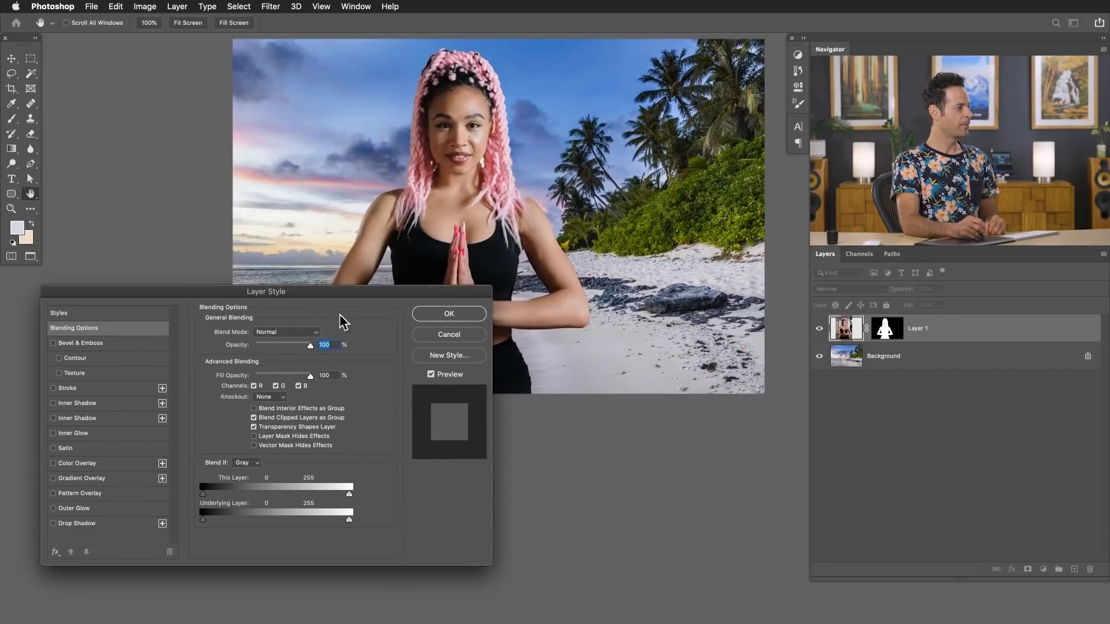
pyautogui.click(53, 388)
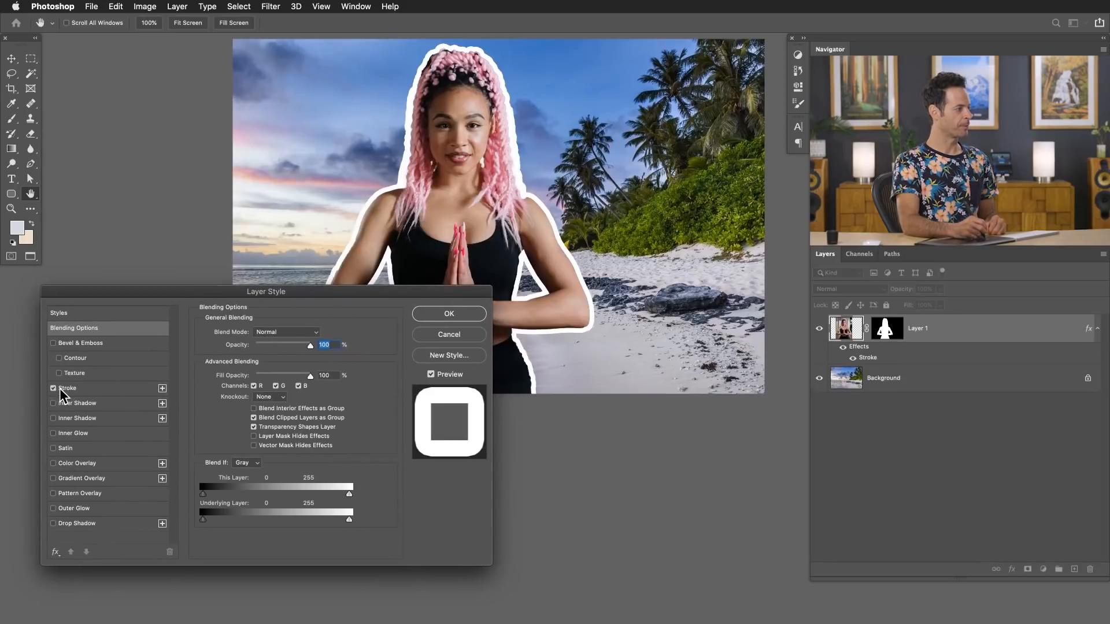
pyautogui.click(68, 388)
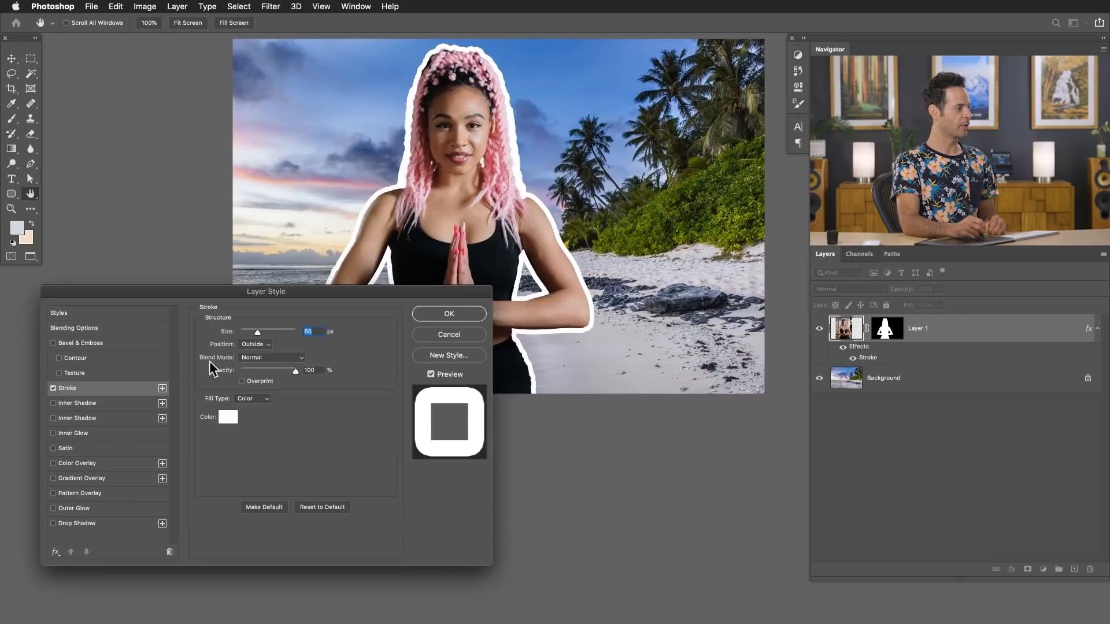
pyautogui.click(255, 344)
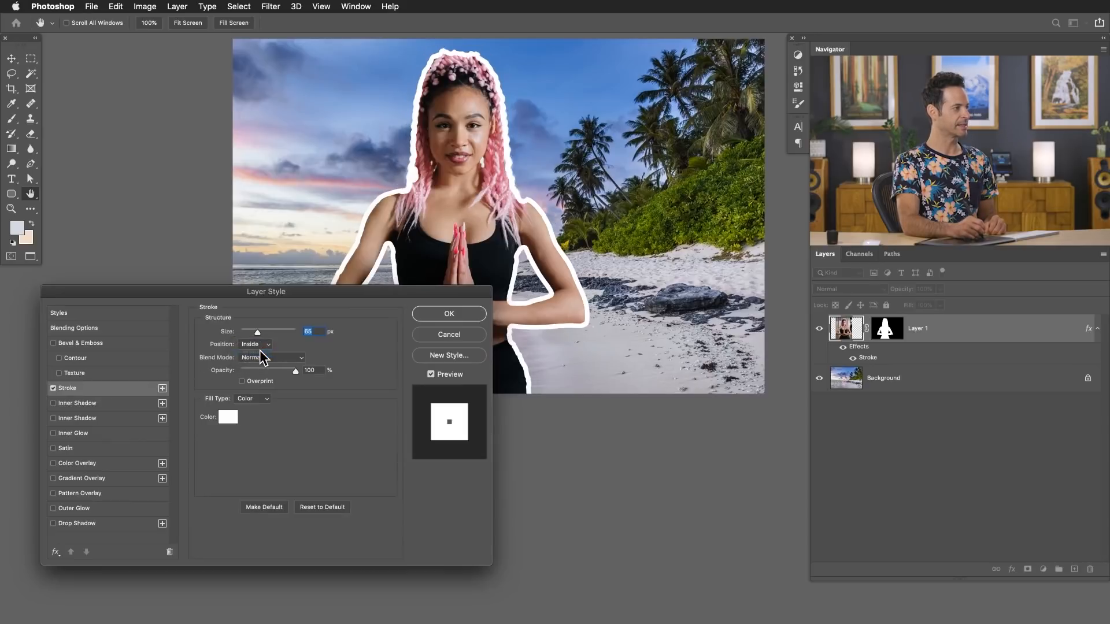
pyautogui.click(255, 344)
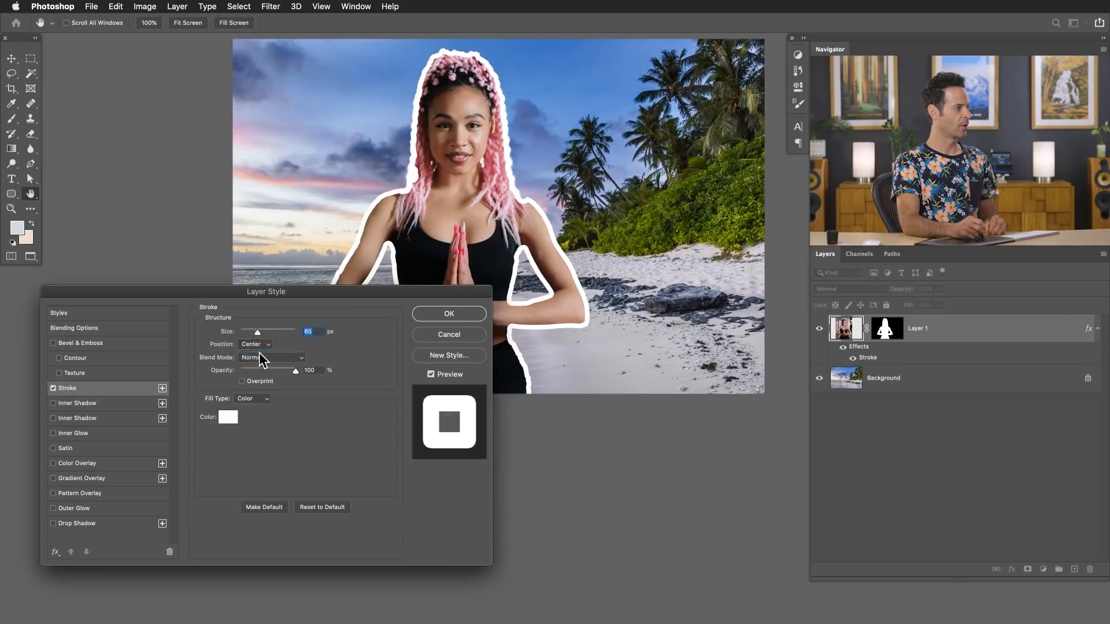
pyautogui.click(254, 344)
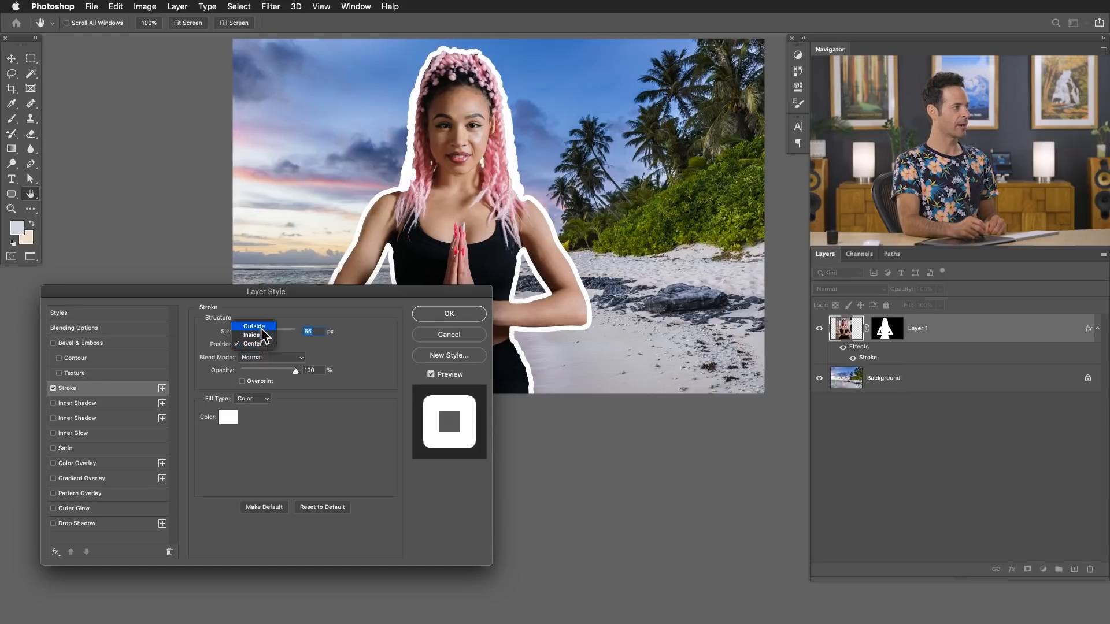
pyautogui.click(253, 326)
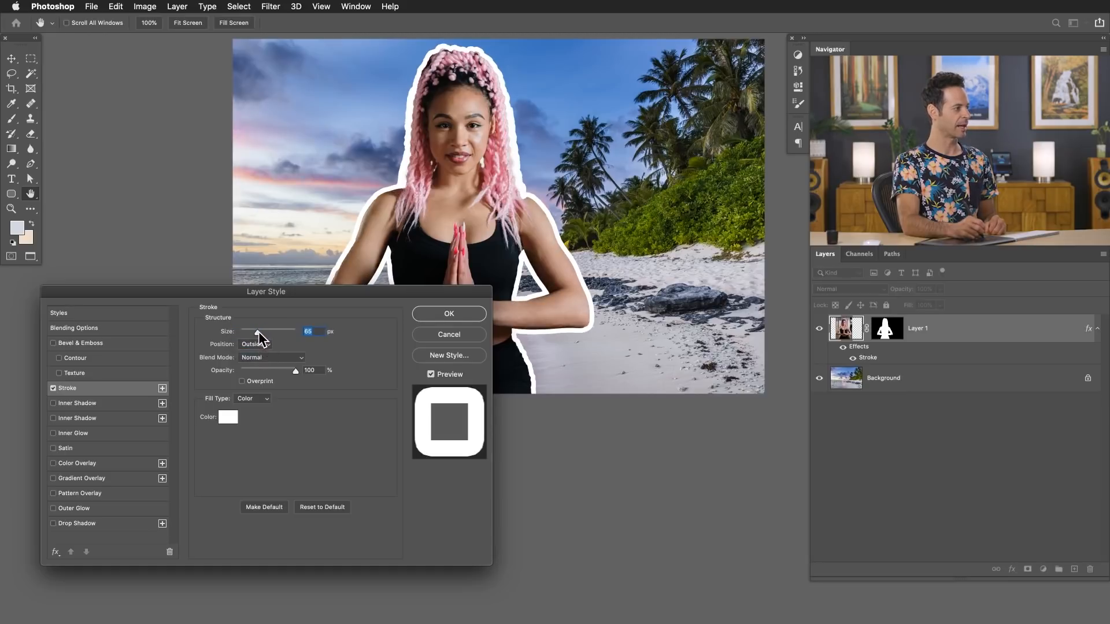
pyautogui.moveTo(256, 331); pyautogui.dragTo(270, 331)
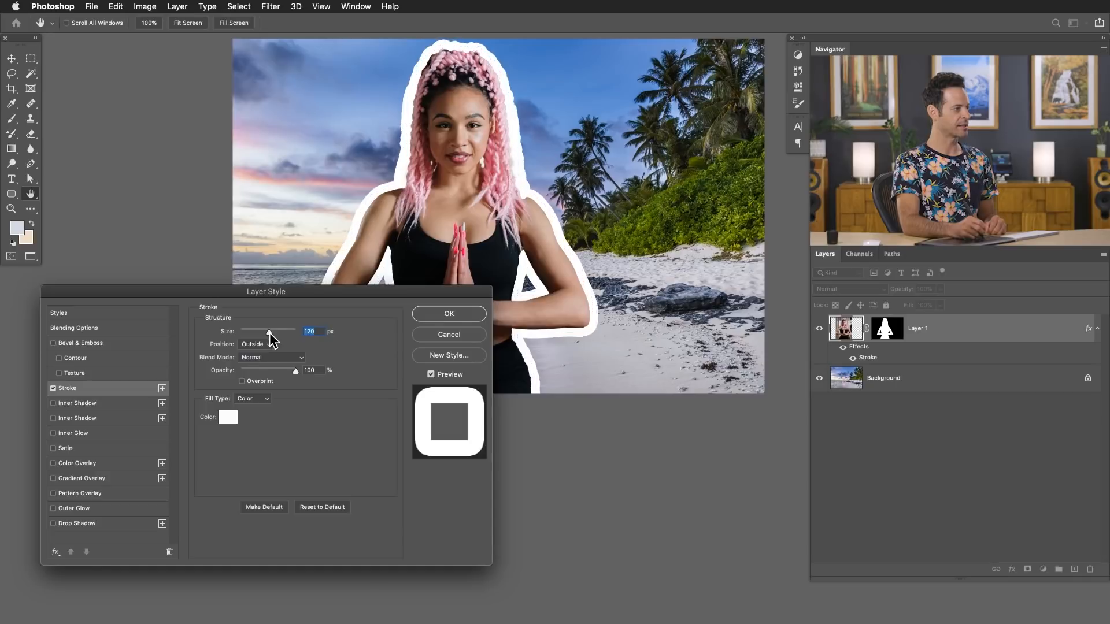
pyautogui.moveTo(269, 330); pyautogui.dragTo(262, 330)
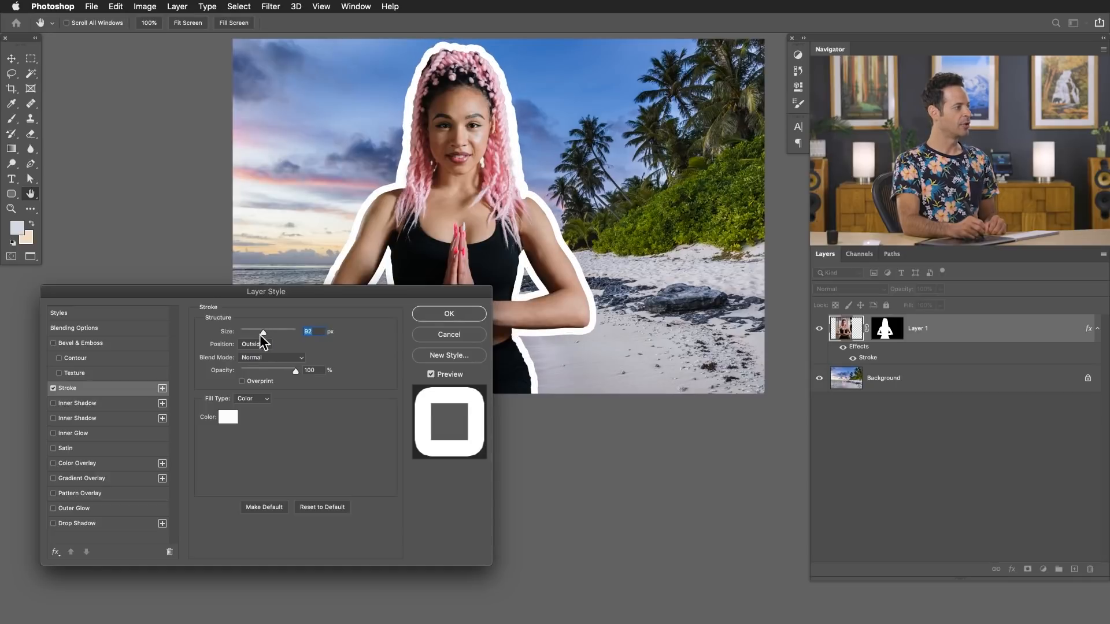
pyautogui.moveTo(268, 331); pyautogui.dragTo(258, 331)
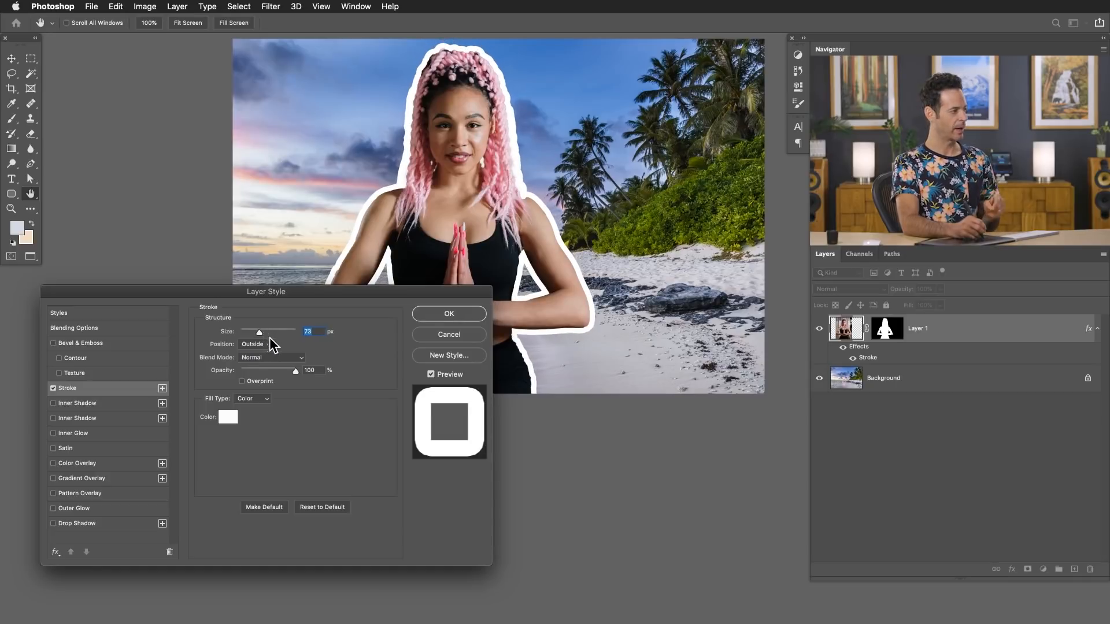
pyautogui.click(227, 417)
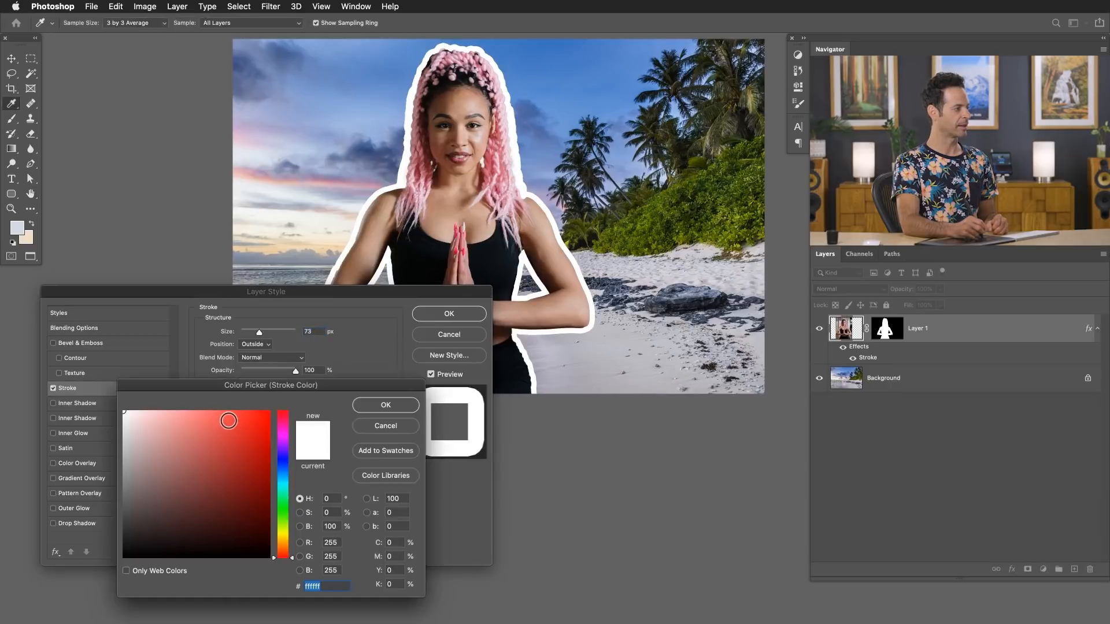
pyautogui.click(385, 405)
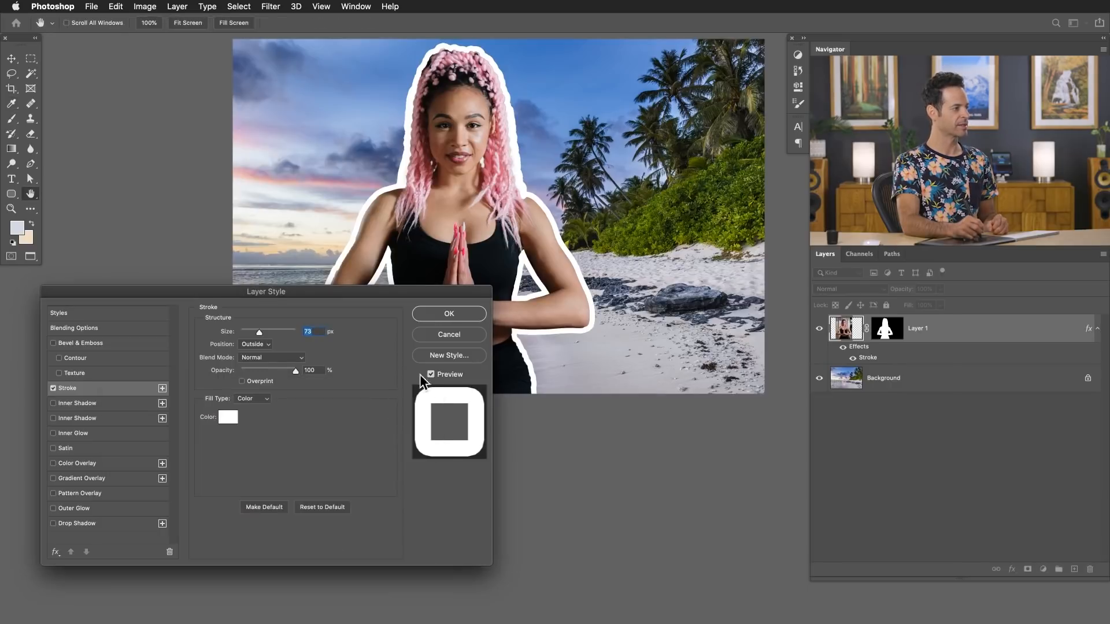
pyautogui.click(448, 313)
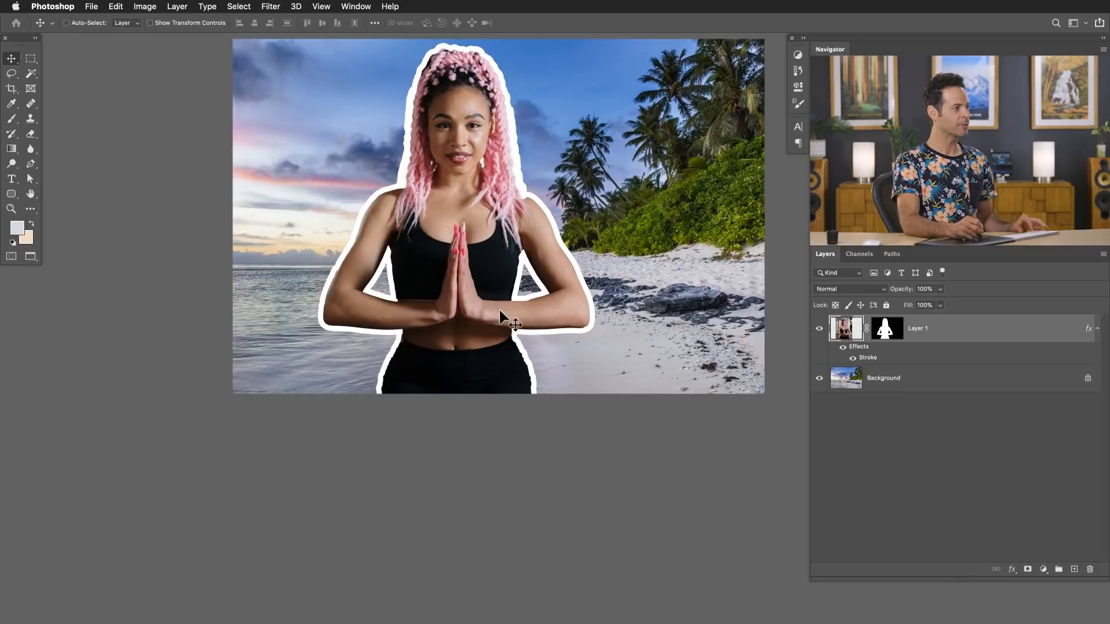
# Step: Add a blue Solid Color fill layer on top of the stack covering the canvas
pyautogui.moveTo(515, 324); pyautogui.dragTo(452, 370)
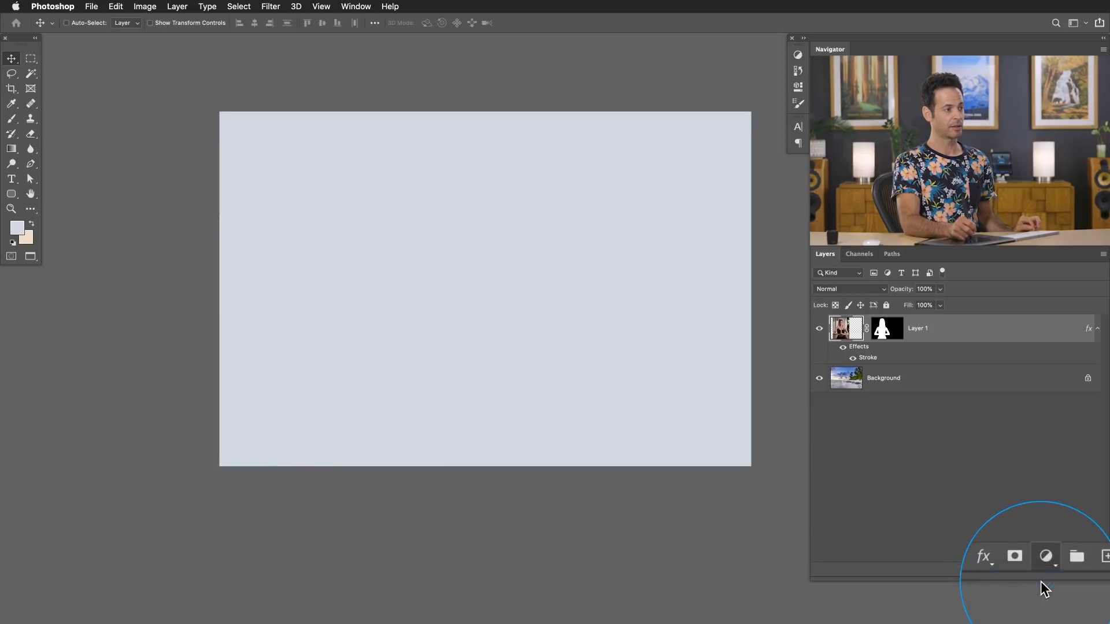
pyautogui.click(1046, 556)
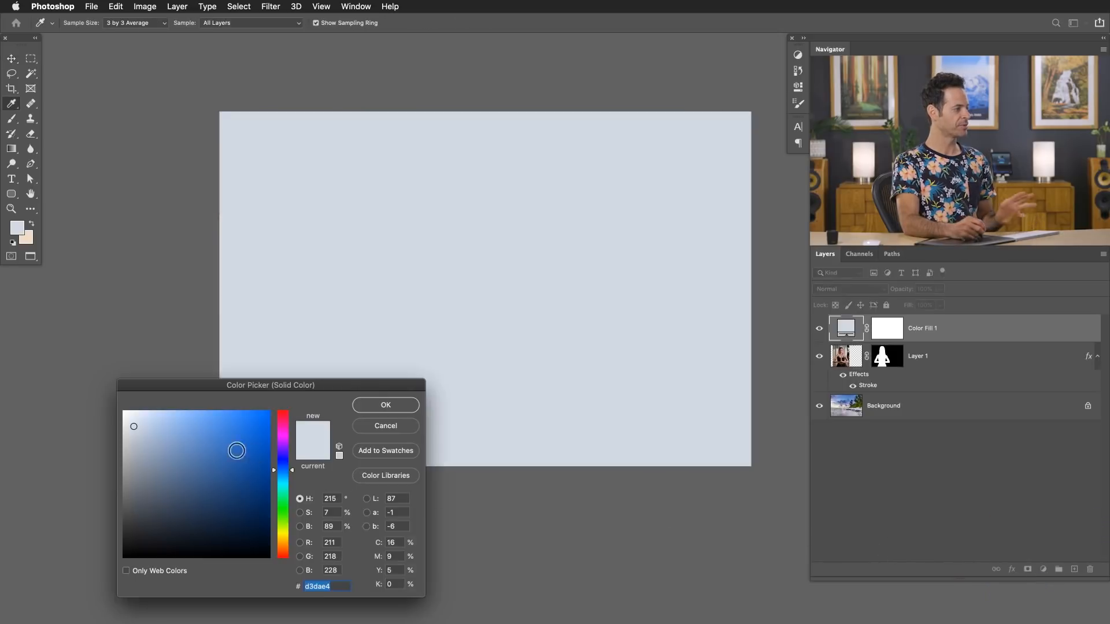
pyautogui.click(385, 405)
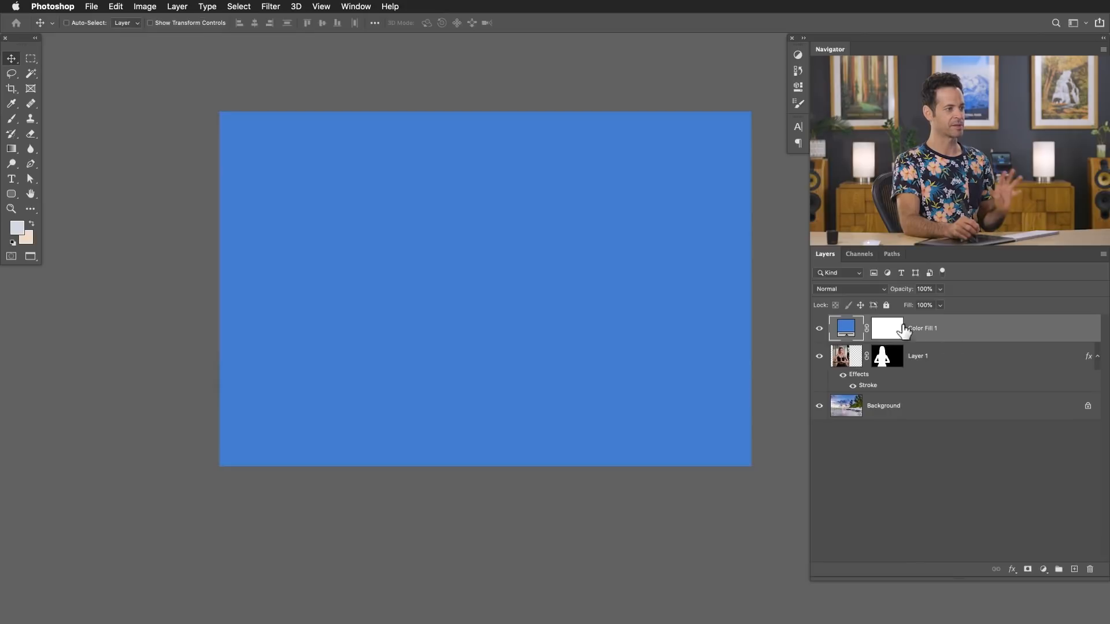
pyautogui.moveTo(935, 340)
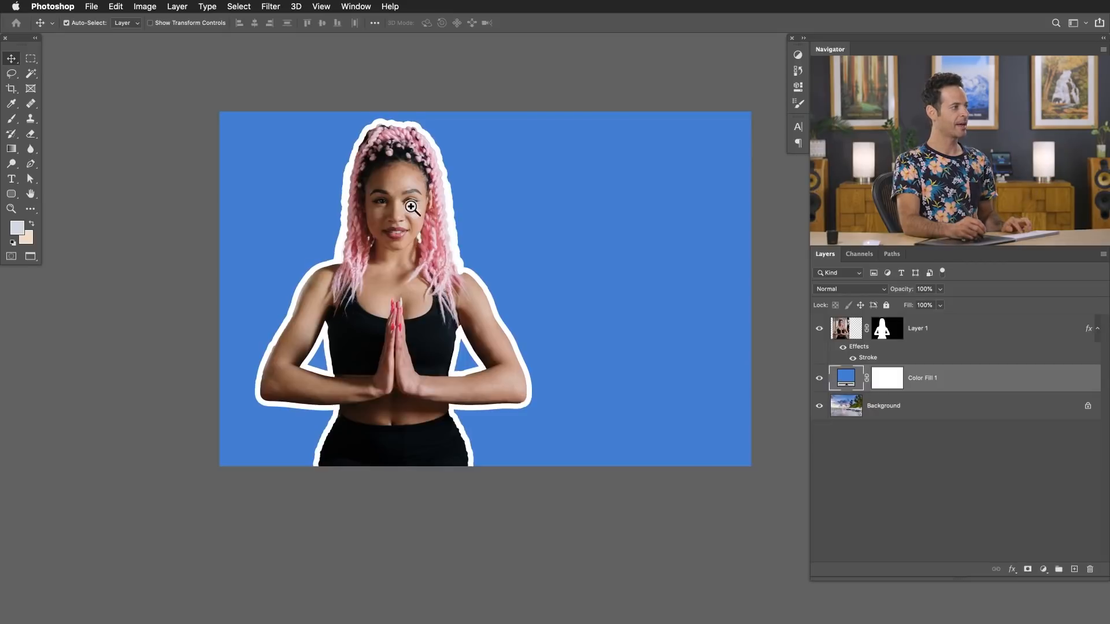
# Step: Recolour the fill layer behind the woman to soft pink (e6bccb) and select her mask
pyautogui.click(411, 208)
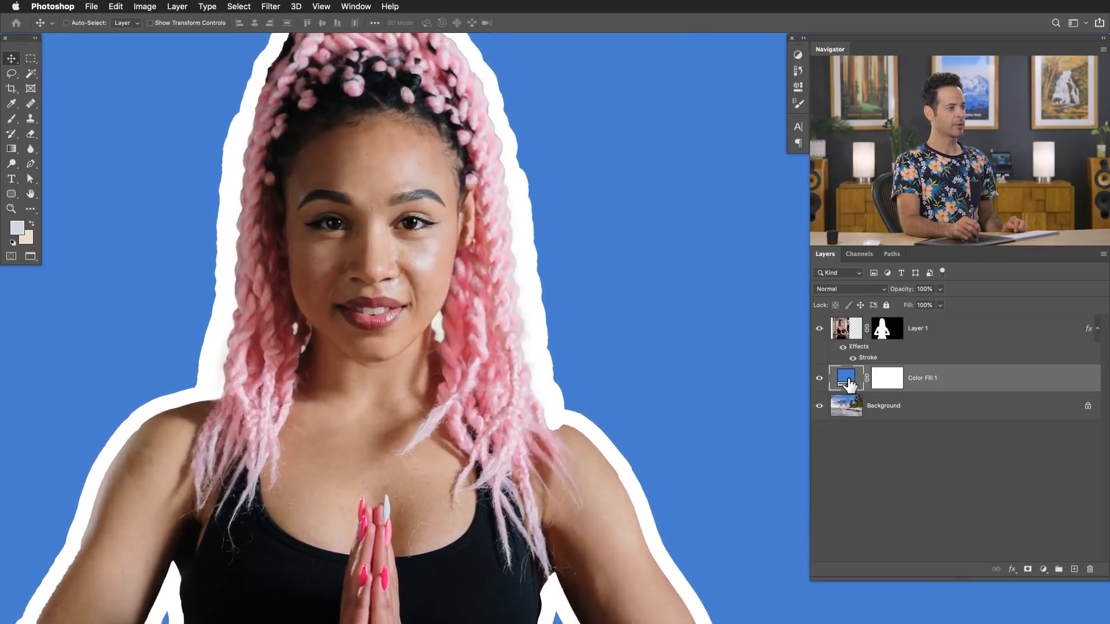
pyautogui.doubleClick(846, 378)
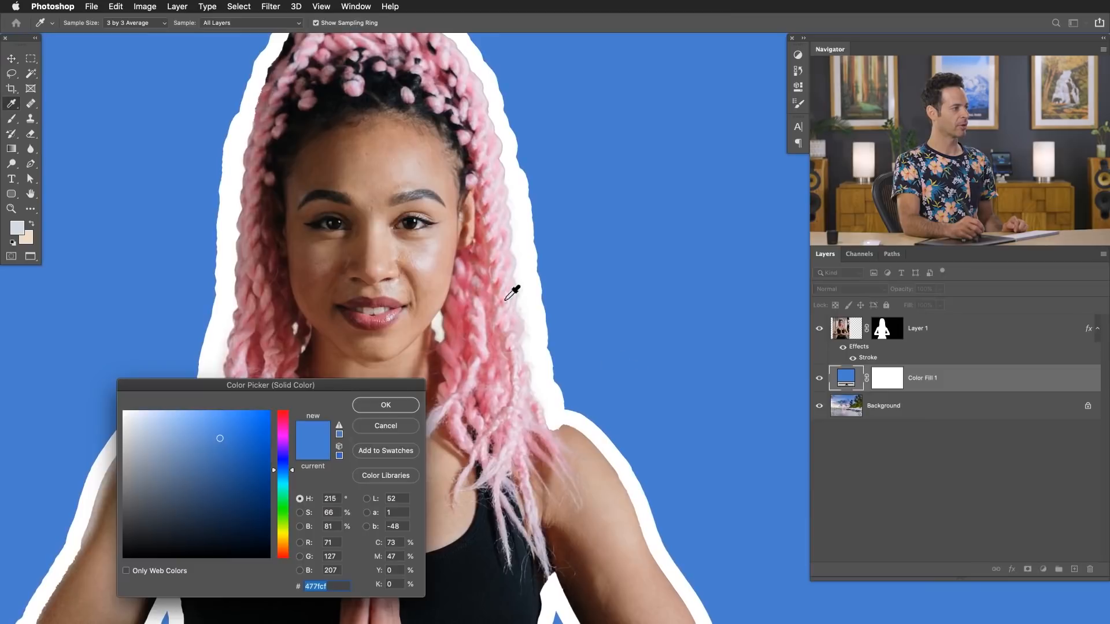
pyautogui.click(133, 425)
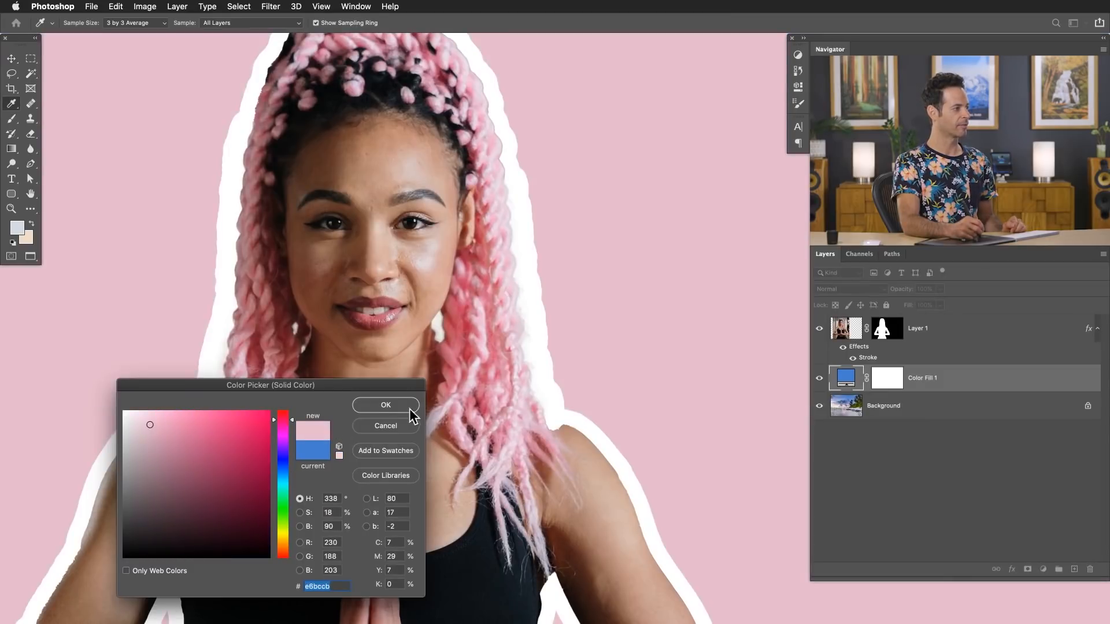
pyautogui.click(385, 404)
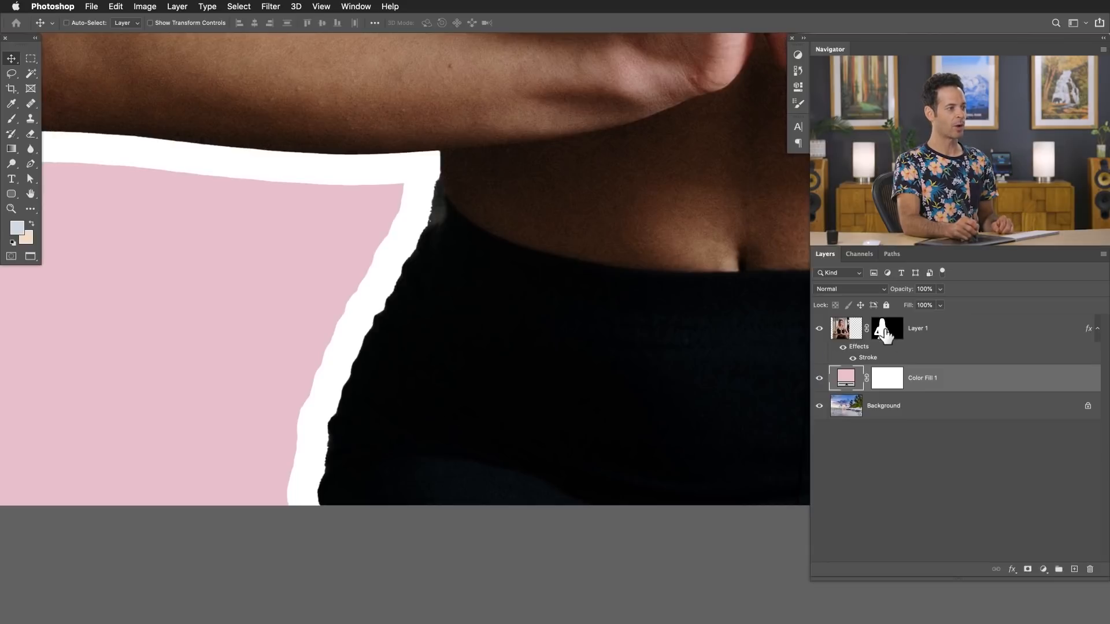
pyautogui.click(12, 133)
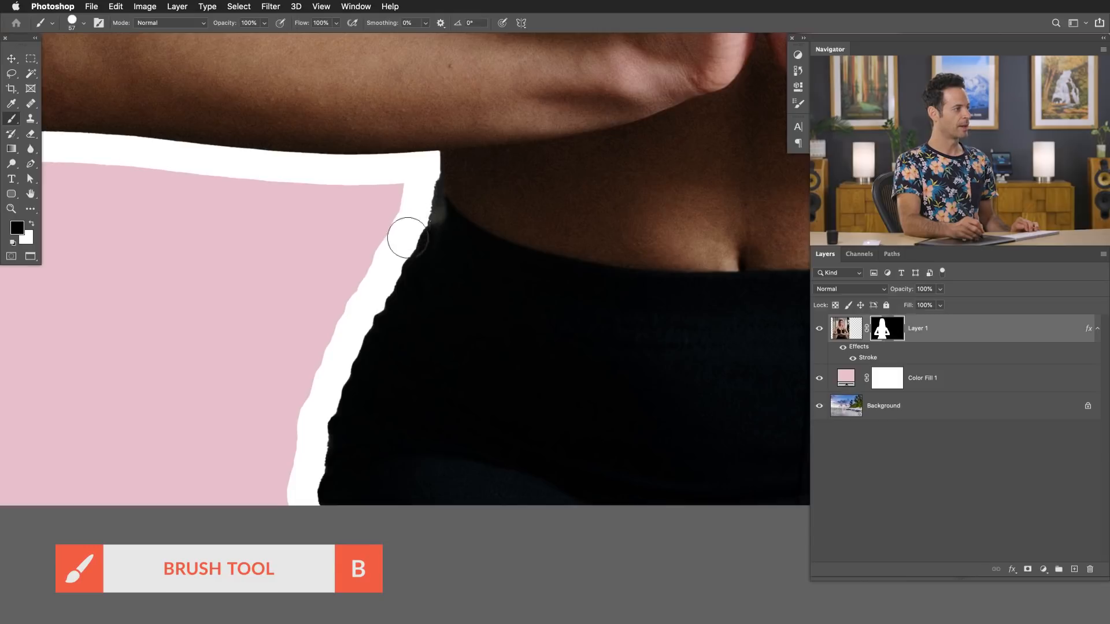
# Step: Paint black on Layer 1's mask along both waist edges to smooth the outline
pyautogui.moveTo(407, 237); pyautogui.dragTo(354, 363)
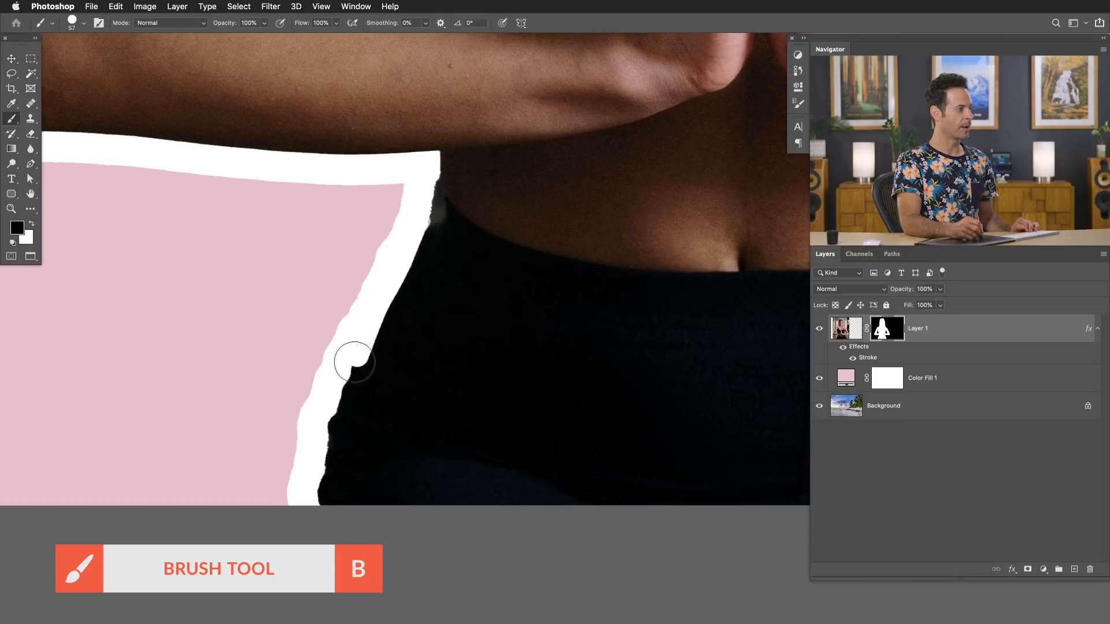
pyautogui.moveTo(354, 360); pyautogui.dragTo(309, 503)
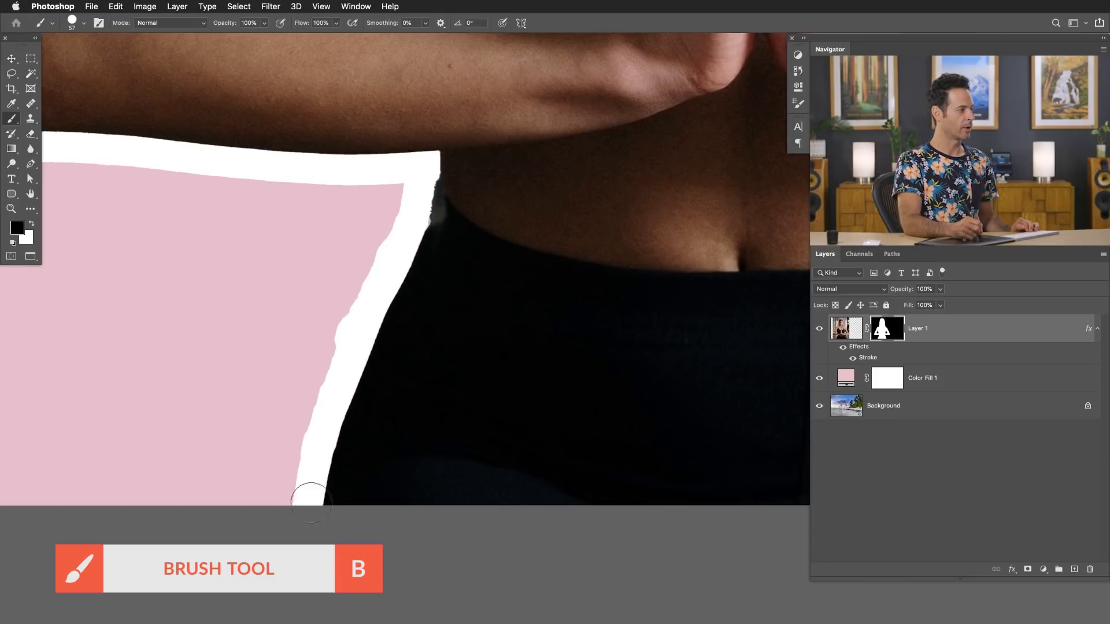
pyautogui.moveTo(310, 502); pyautogui.dragTo(402, 269)
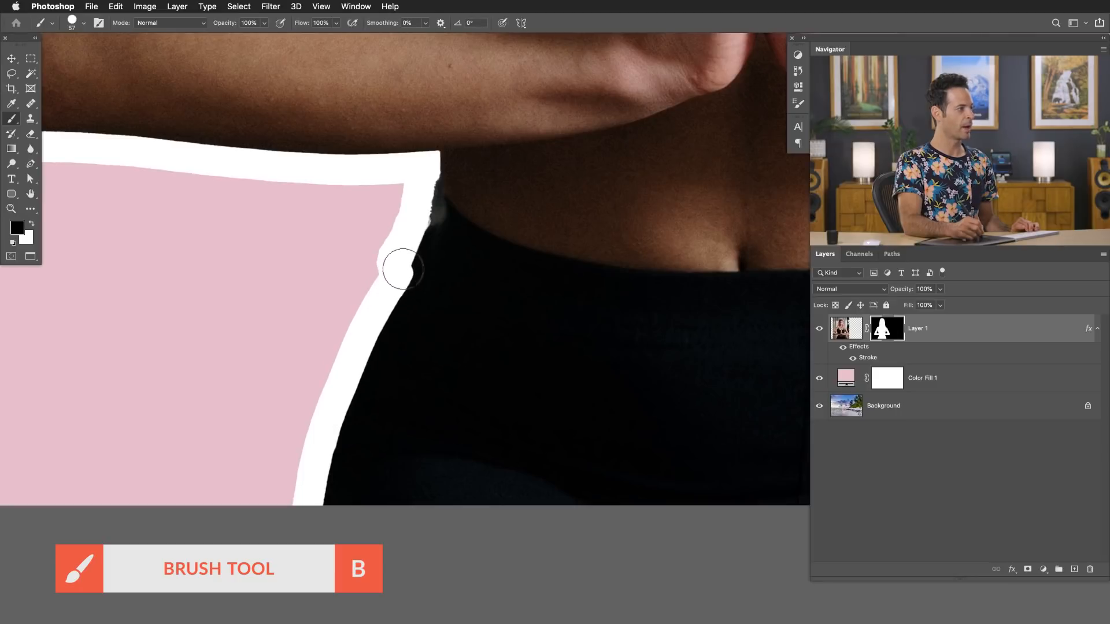
pyautogui.moveTo(402, 269); pyautogui.dragTo(425, 170)
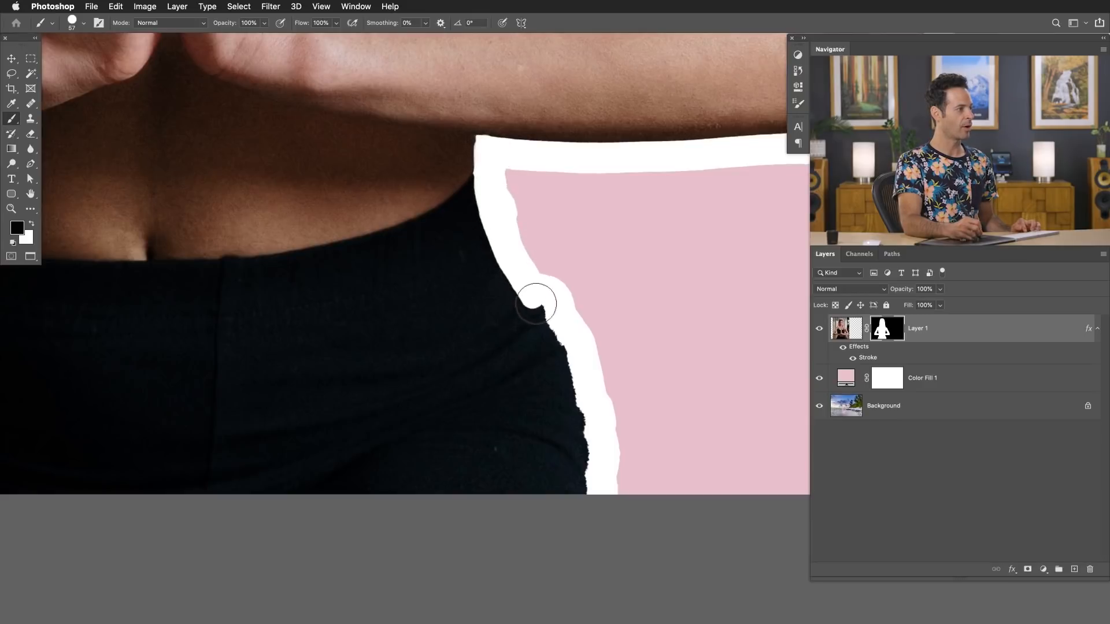
pyautogui.moveTo(536, 302); pyautogui.dragTo(575, 411)
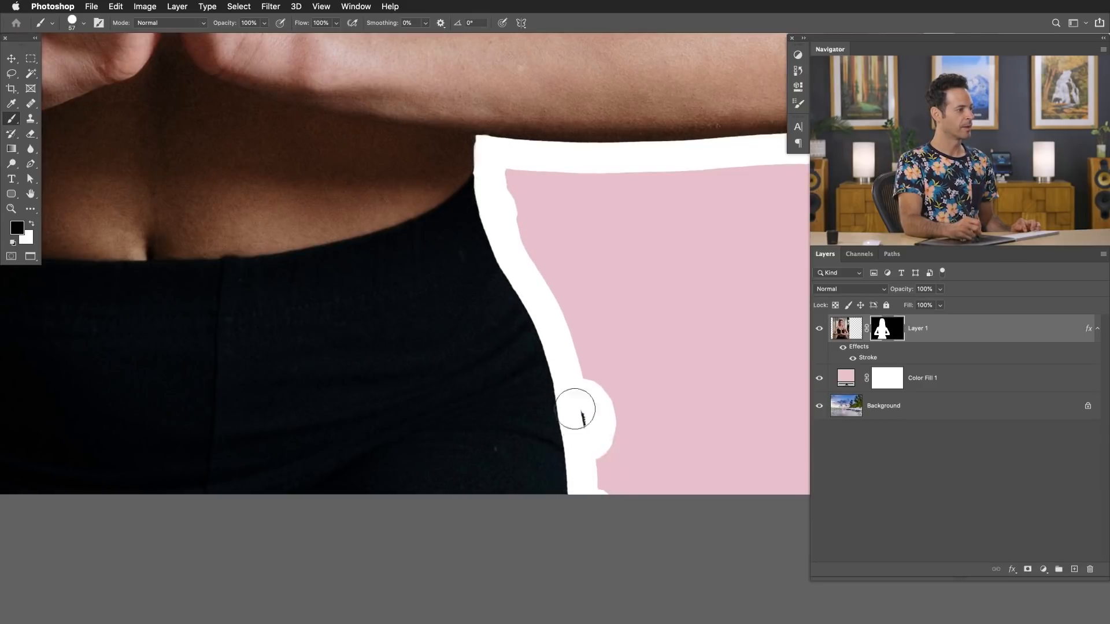
pyautogui.moveTo(580, 410); pyautogui.dragTo(513, 213)
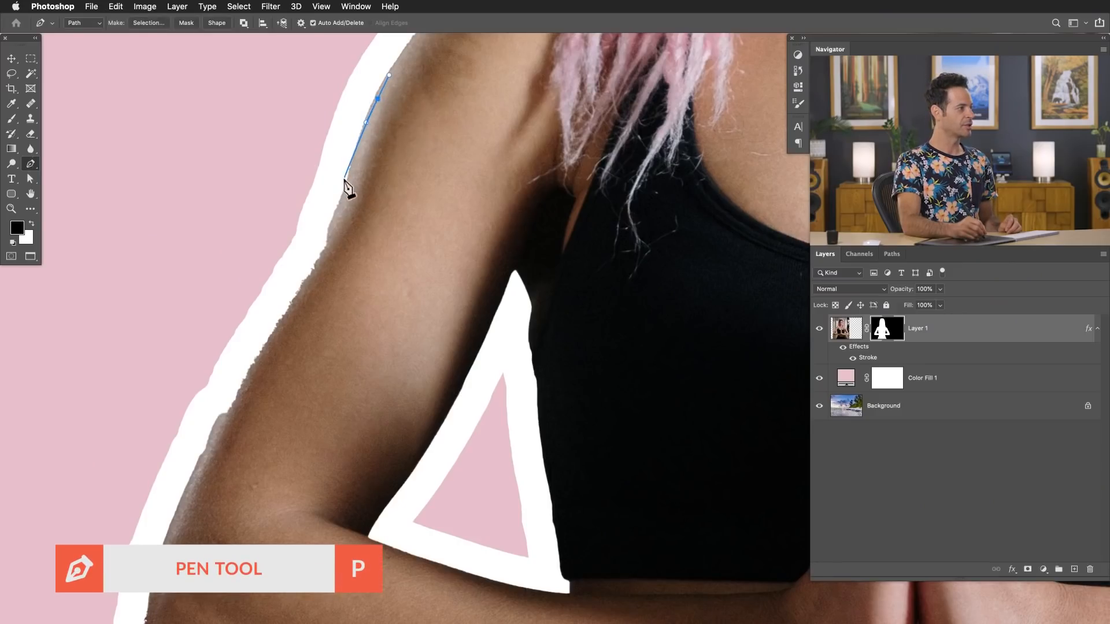
# Step: Trace a pen path along the upper arm and convert it to a selection
pyautogui.click(272, 340)
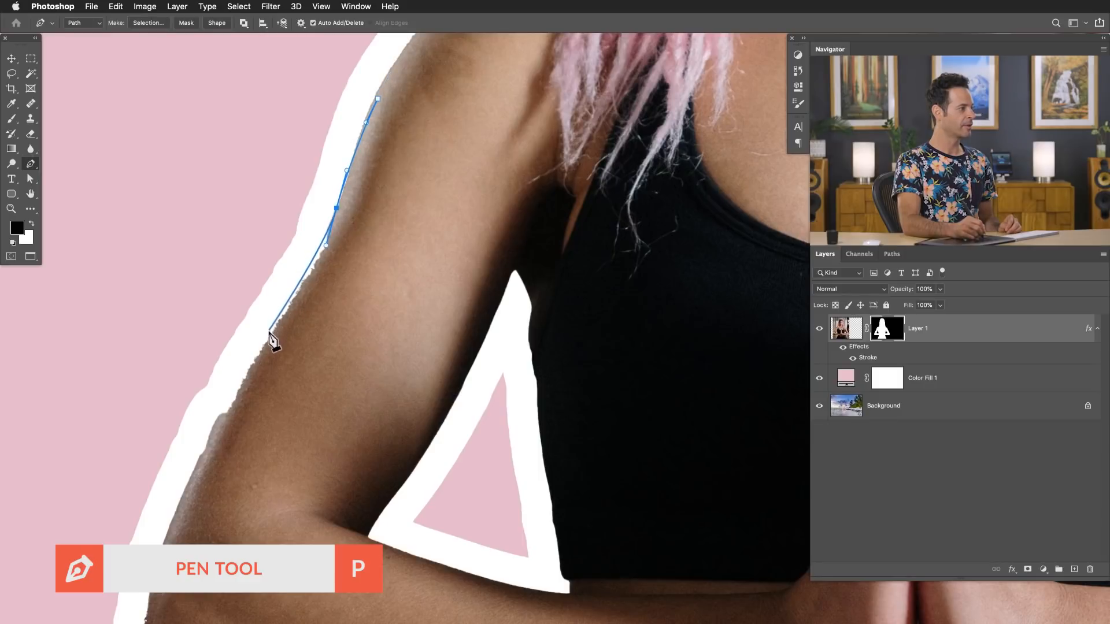
pyautogui.click(198, 481)
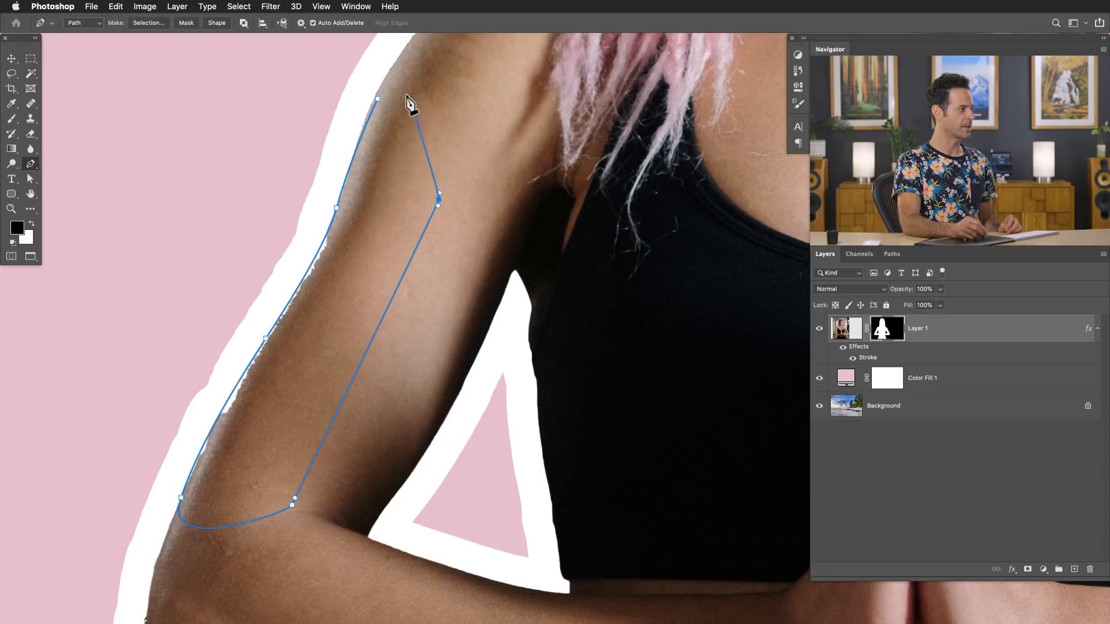
pyautogui.moveTo(377, 98); pyautogui.dragTo(393, 96)
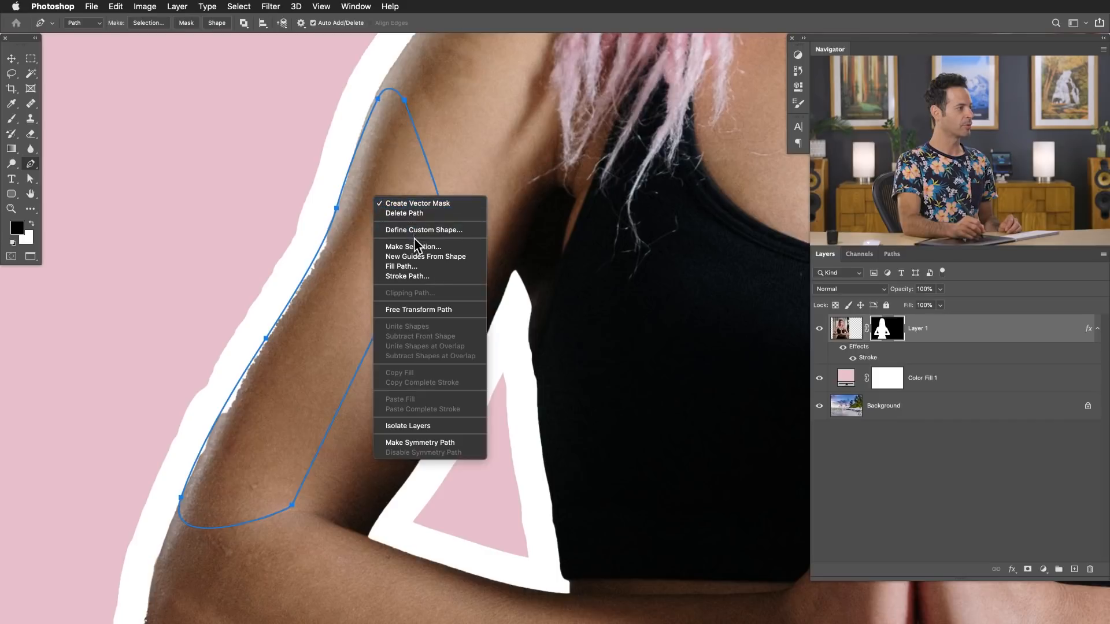
pyautogui.click(413, 246)
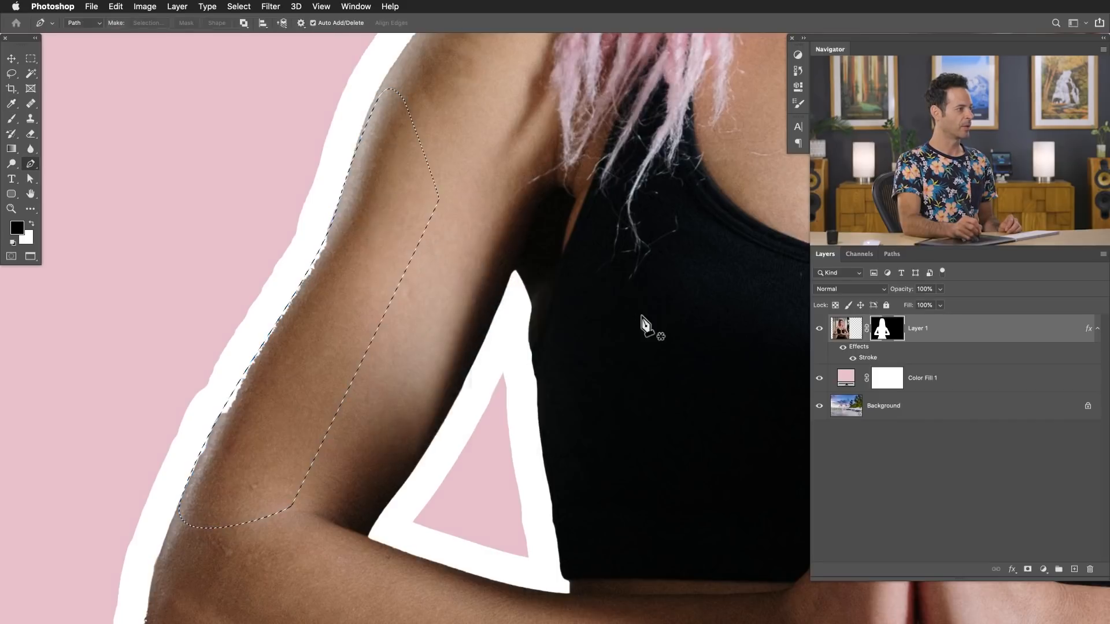
pyautogui.press('b')
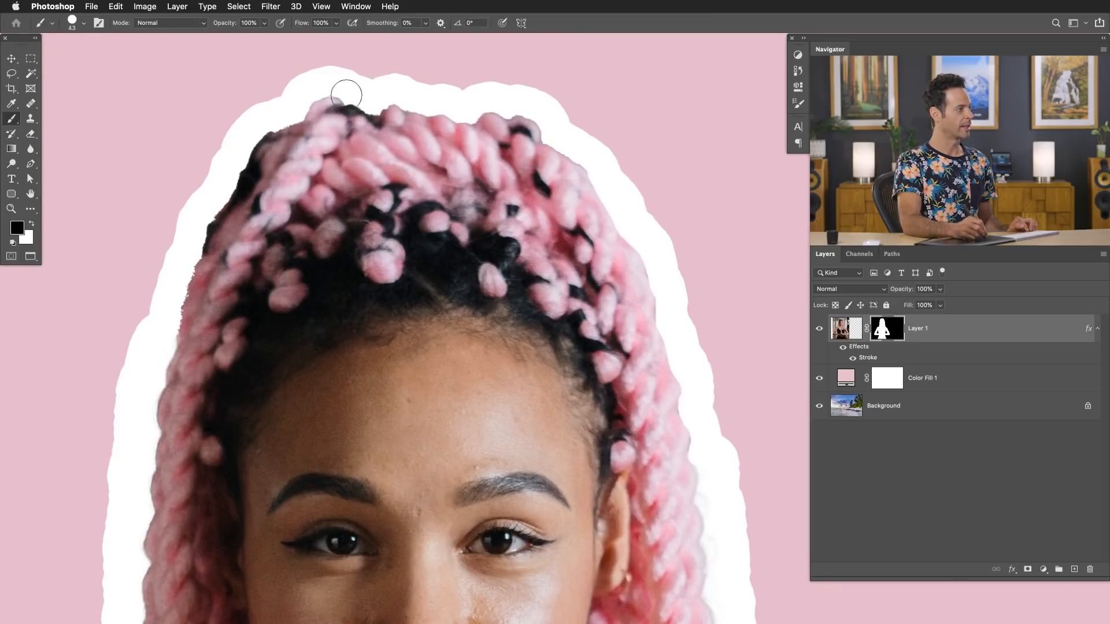
# Step: Paint the mask white and black around the top and sides of the braided hair
pyautogui.moveTo(347, 94); pyautogui.dragTo(283, 128)
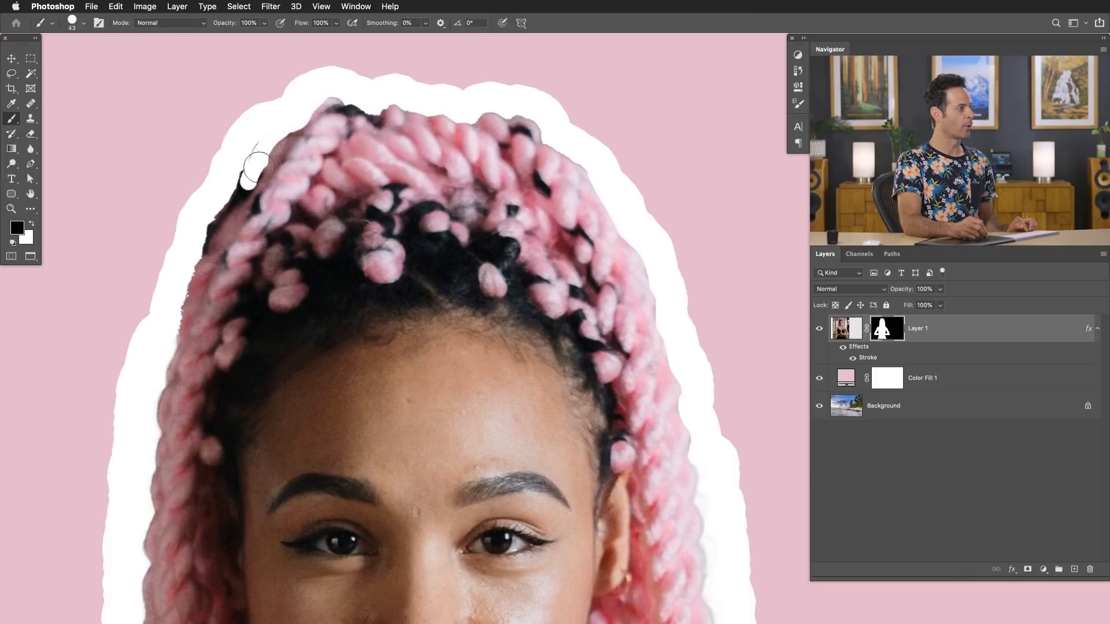
pyautogui.moveTo(256, 167); pyautogui.dragTo(193, 253)
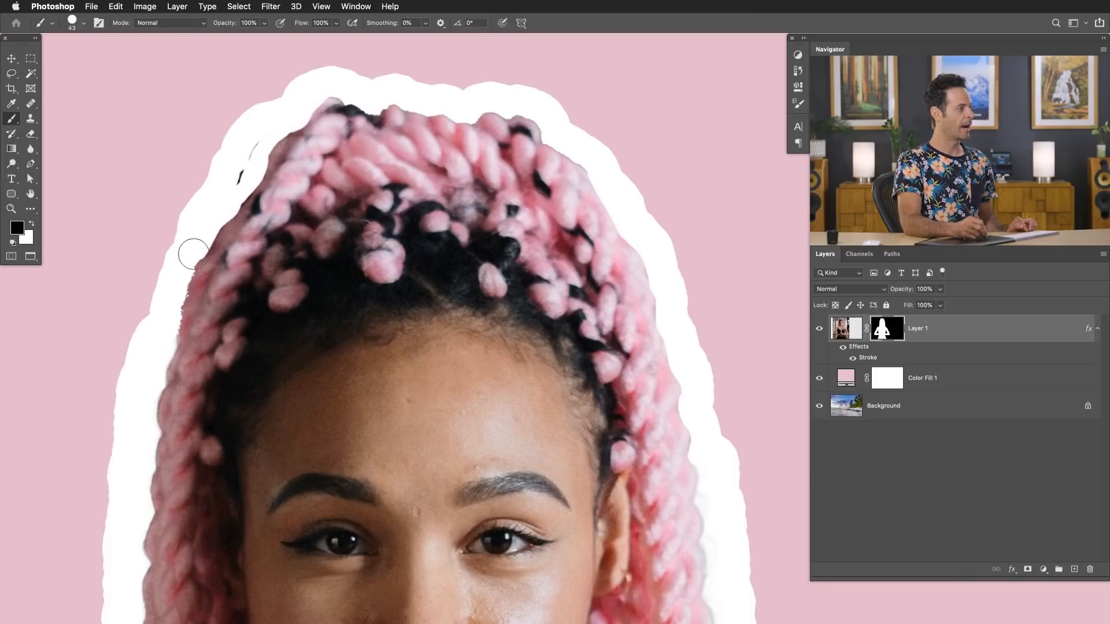
pyautogui.moveTo(193, 253); pyautogui.dragTo(305, 91)
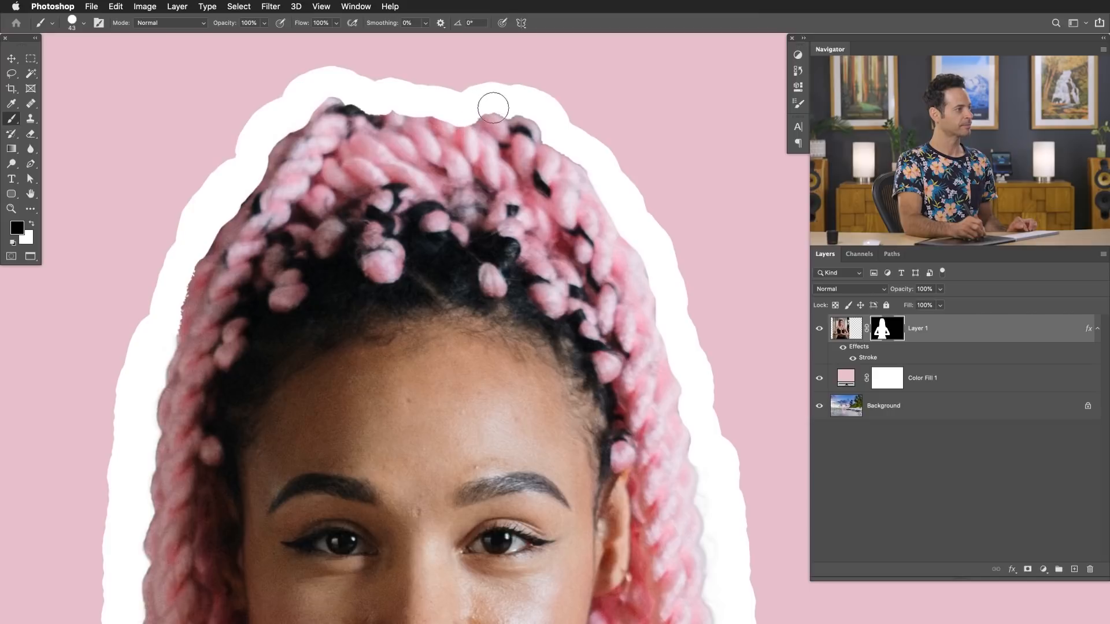
pyautogui.moveTo(492, 108); pyautogui.dragTo(587, 172)
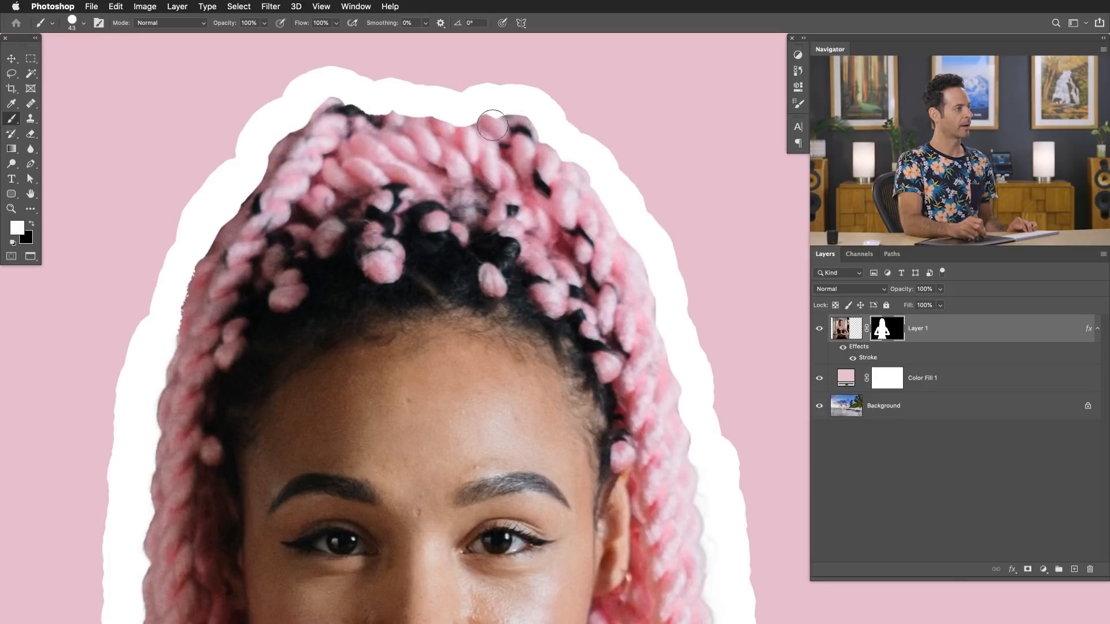
pyautogui.moveTo(439, 131)
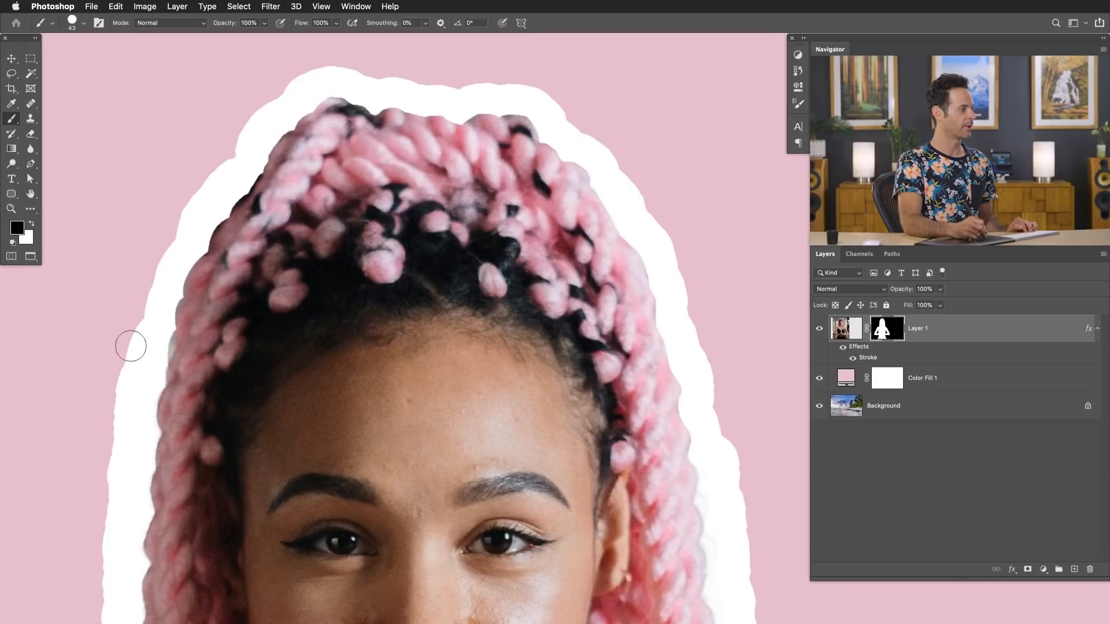
pyautogui.moveTo(131, 343); pyautogui.dragTo(135, 445)
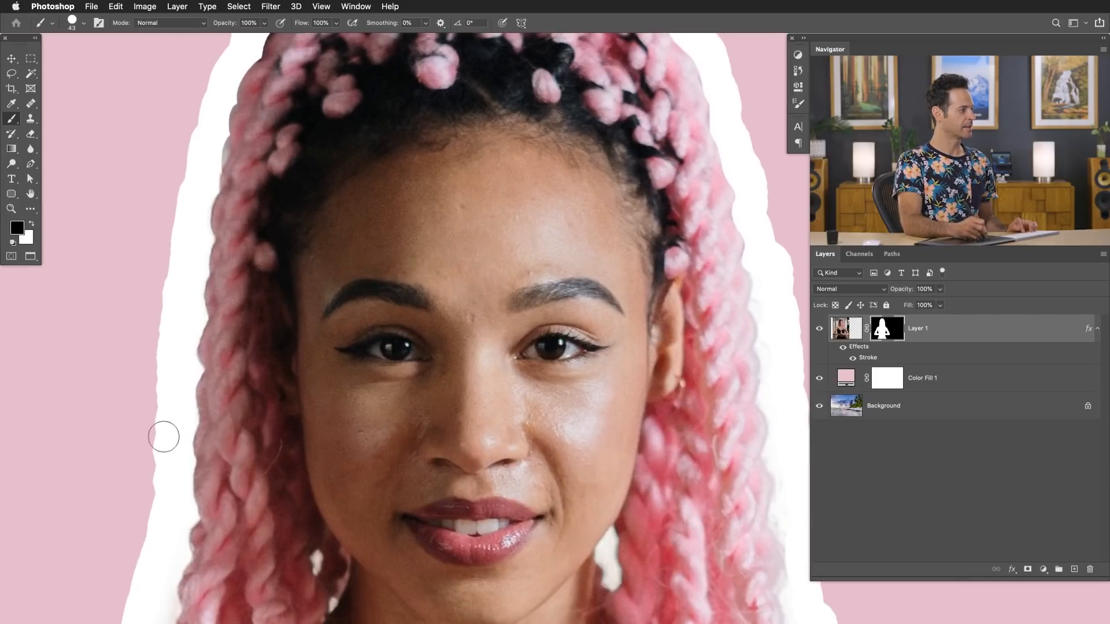
pyautogui.moveTo(164, 437); pyautogui.dragTo(166, 502)
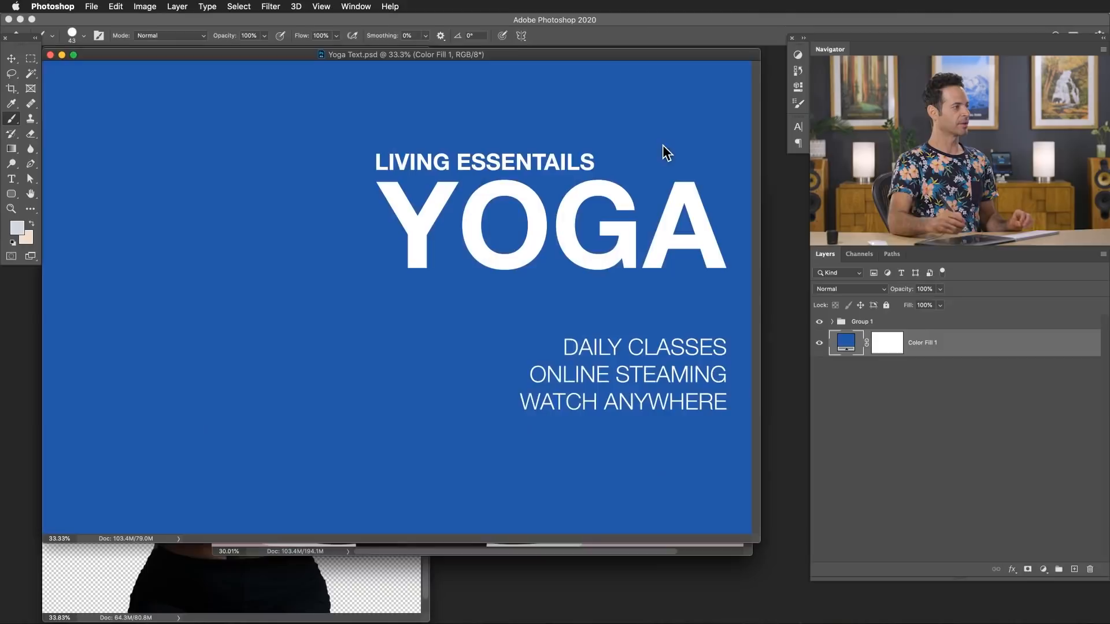
# Step: Switch to Yoga Text.psd and bring Group 1 into the portrait document
pyautogui.click(861, 322)
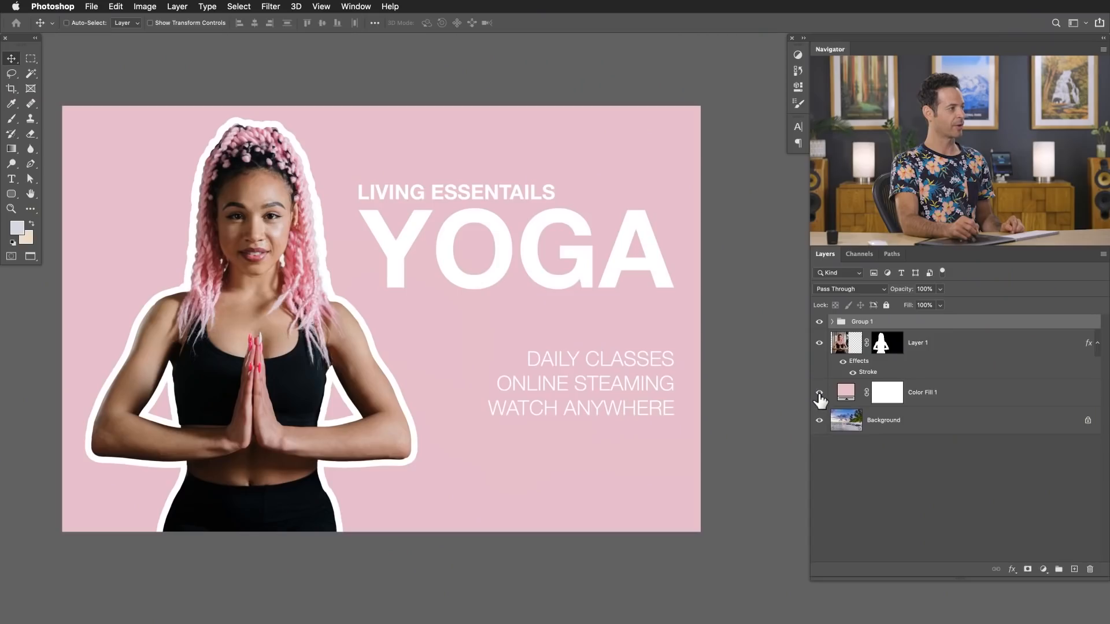
# Step: Add a black Solid Color fill at 58% opacity beneath the pink fill layer
pyautogui.click(820, 397)
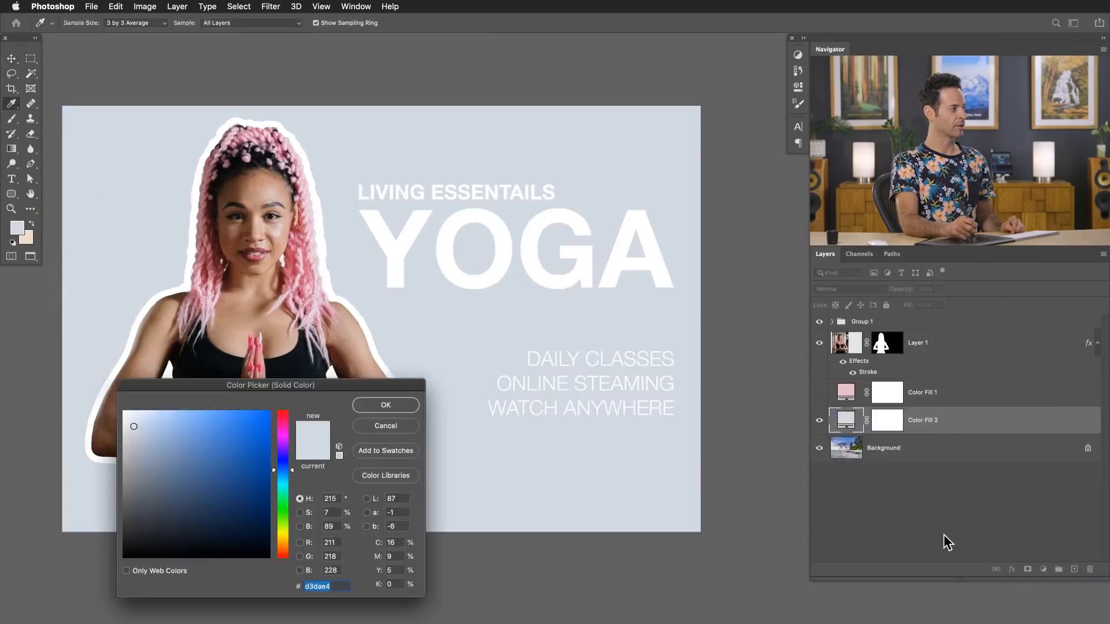
pyautogui.click(385, 404)
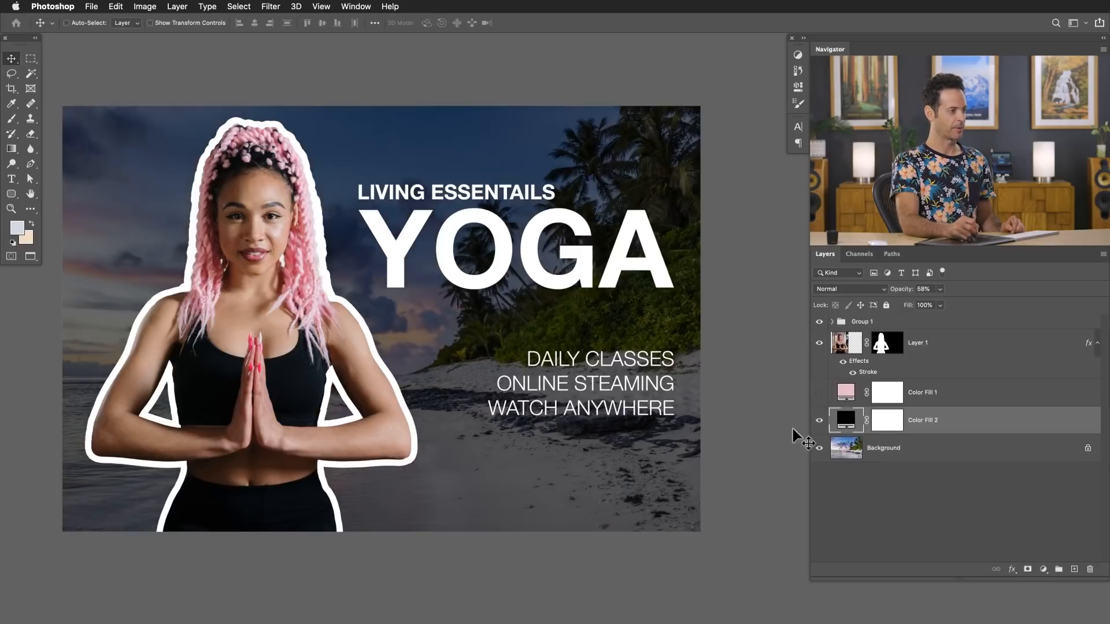
pyautogui.click(922, 392)
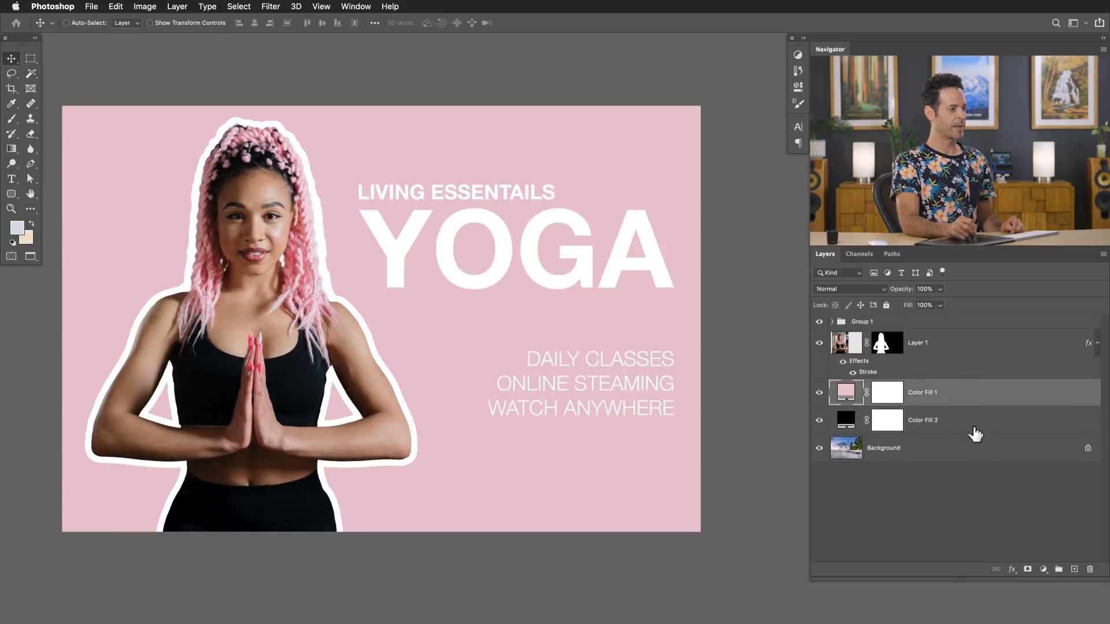
# Step: Create a Gradient fill layer with a pink stop colour, angled across the image
pyautogui.click(1042, 569)
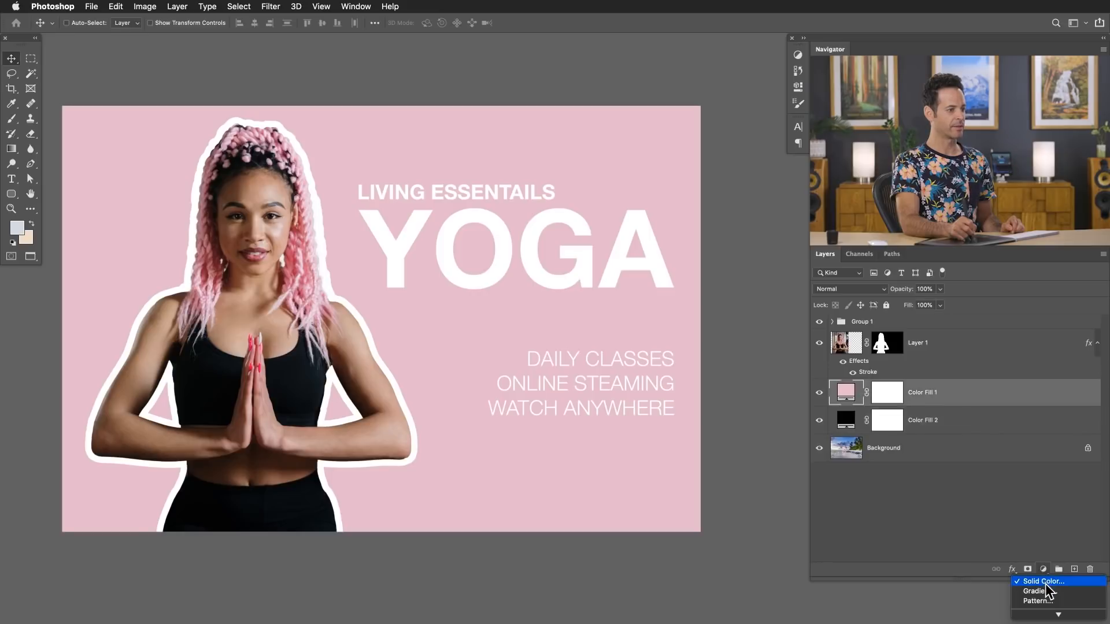
pyautogui.click(1034, 591)
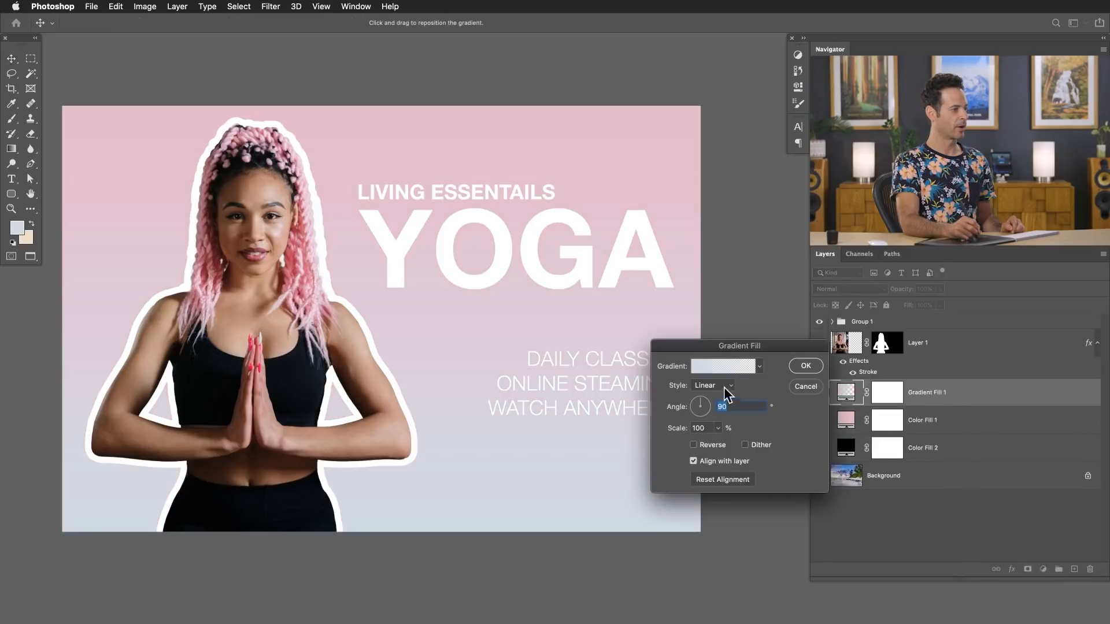
pyautogui.click(721, 366)
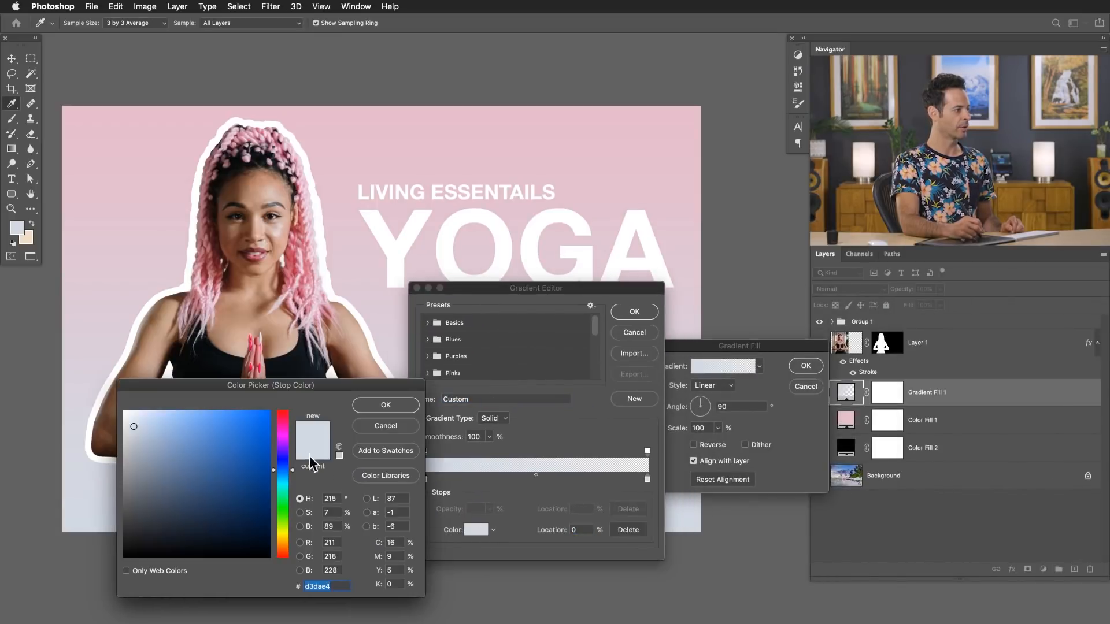
pyautogui.click(181, 447)
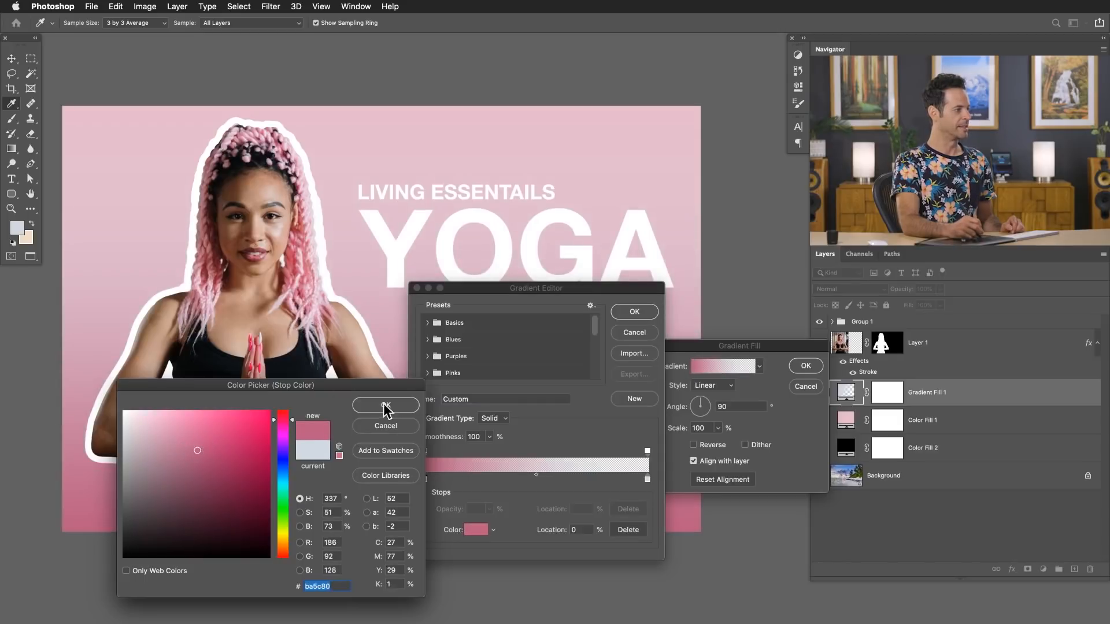
pyautogui.click(385, 404)
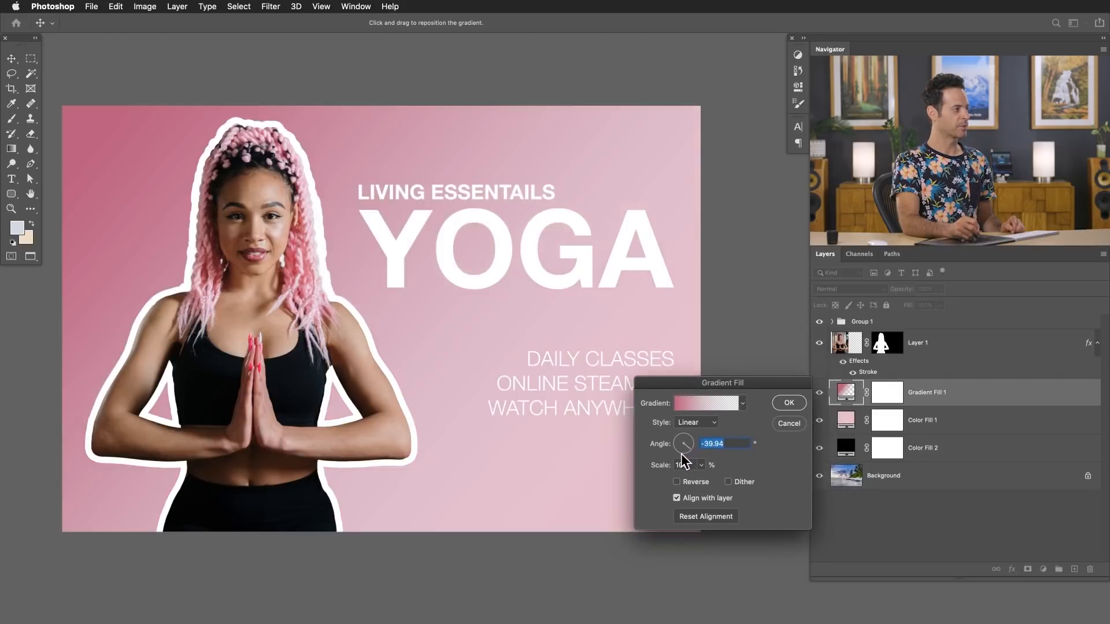
pyautogui.moveTo(685, 439); pyautogui.dragTo(680, 450)
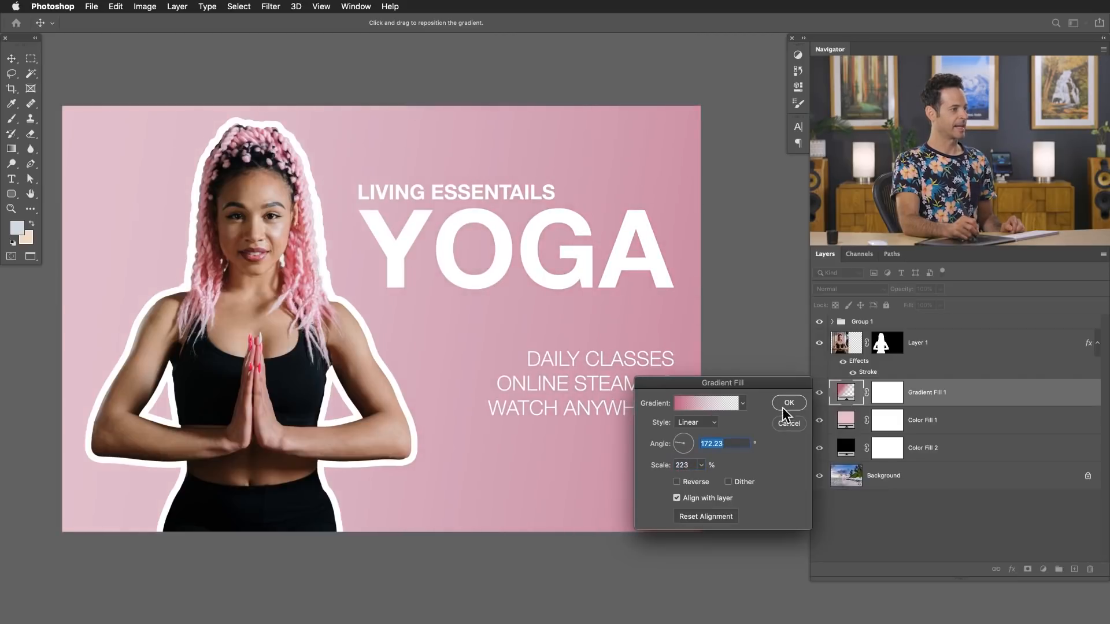
pyautogui.click(789, 403)
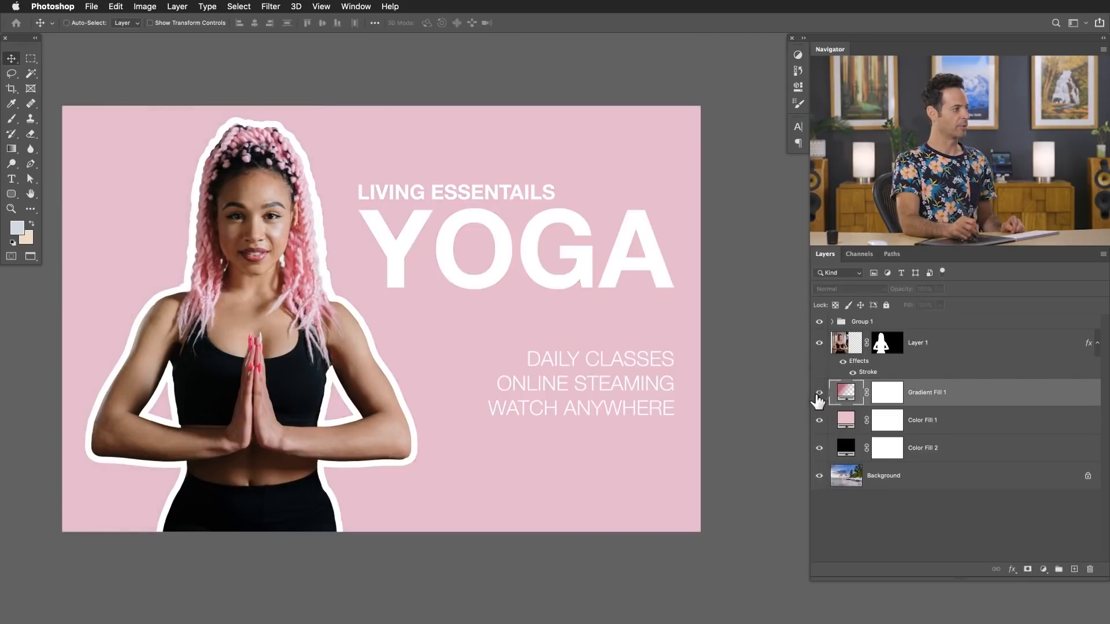